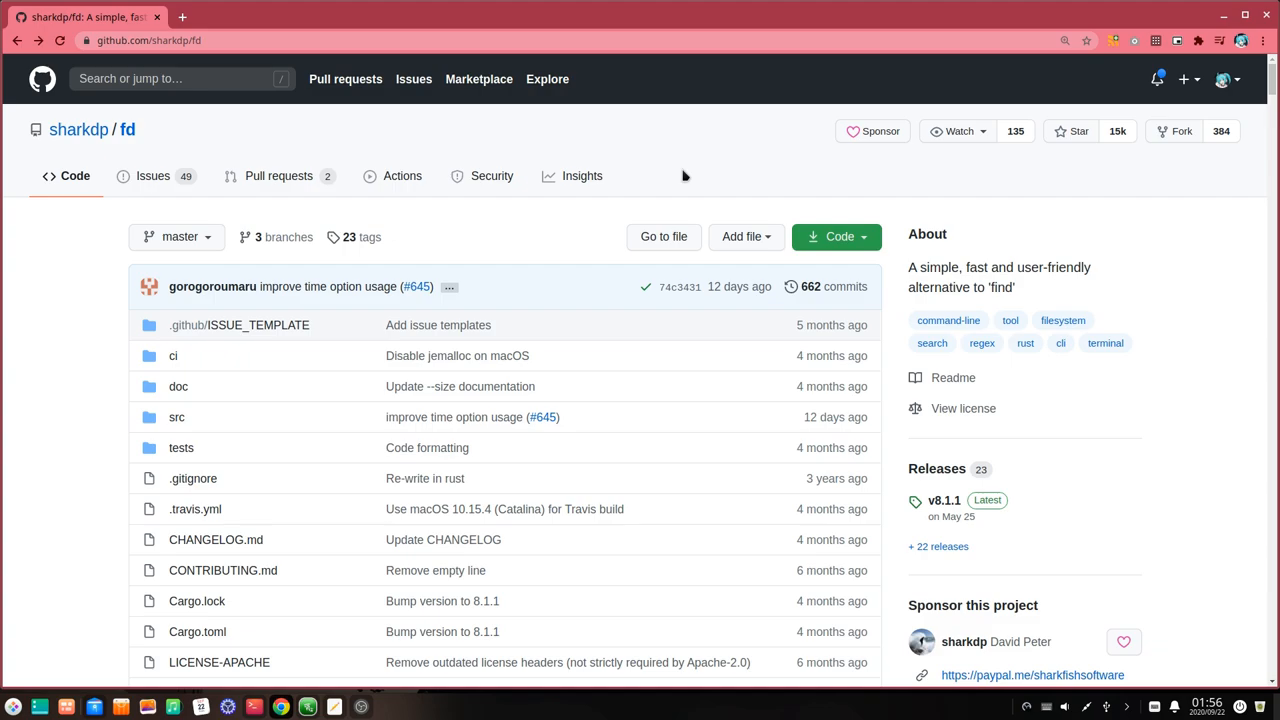
- Scroll through the fd documentation page and highlight the sentence about fd's sensible defaults
scroll("down", 3)
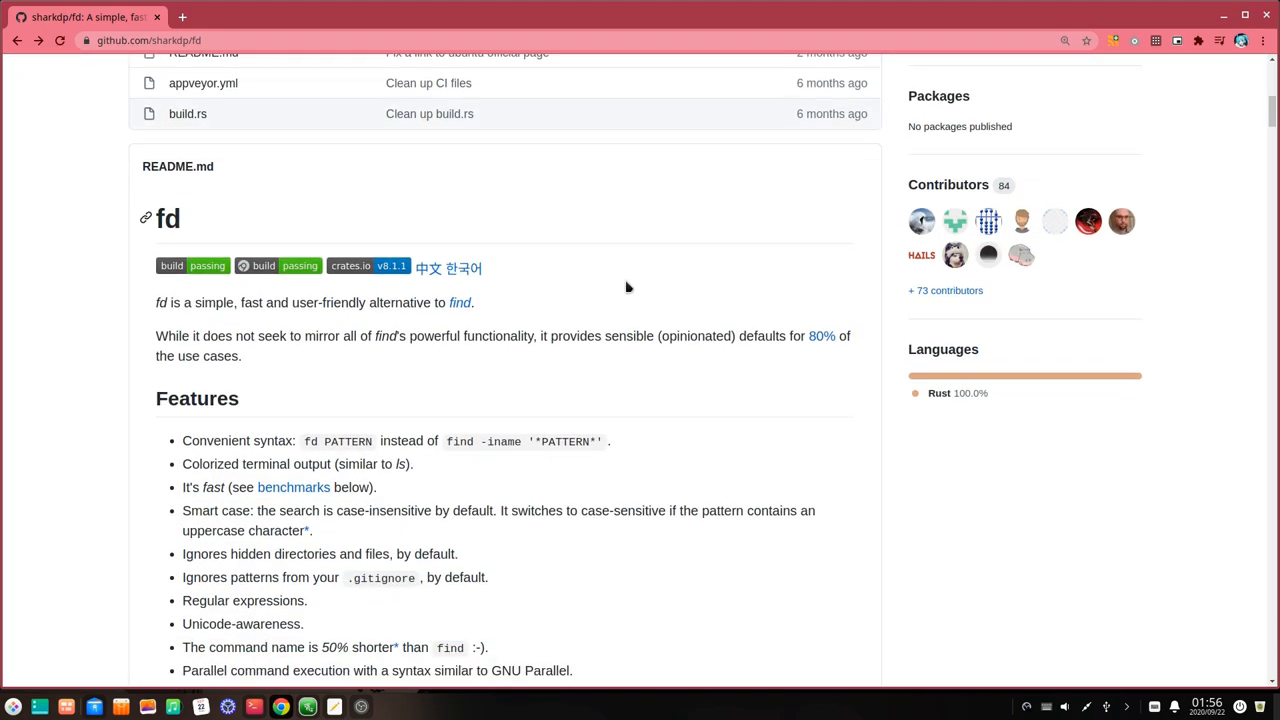
left_click_drag(156, 336, 244, 356)
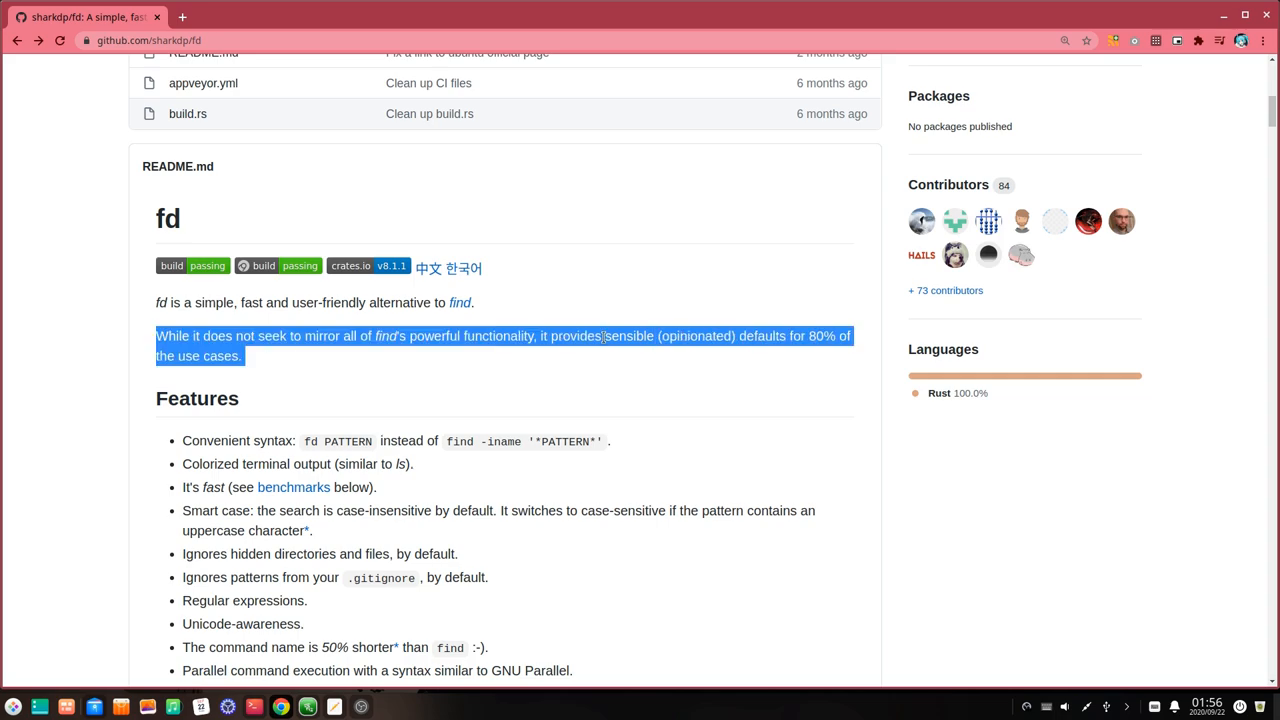
scroll("down", 3)
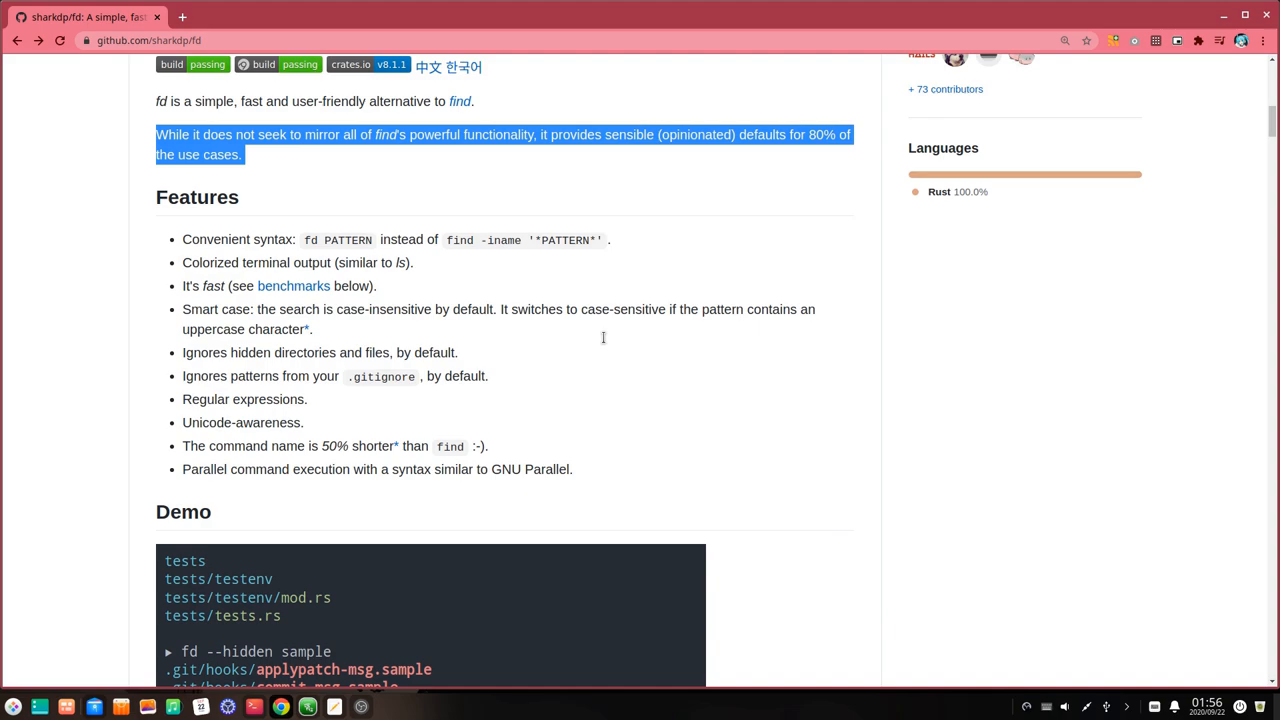
scroll("down", 3)
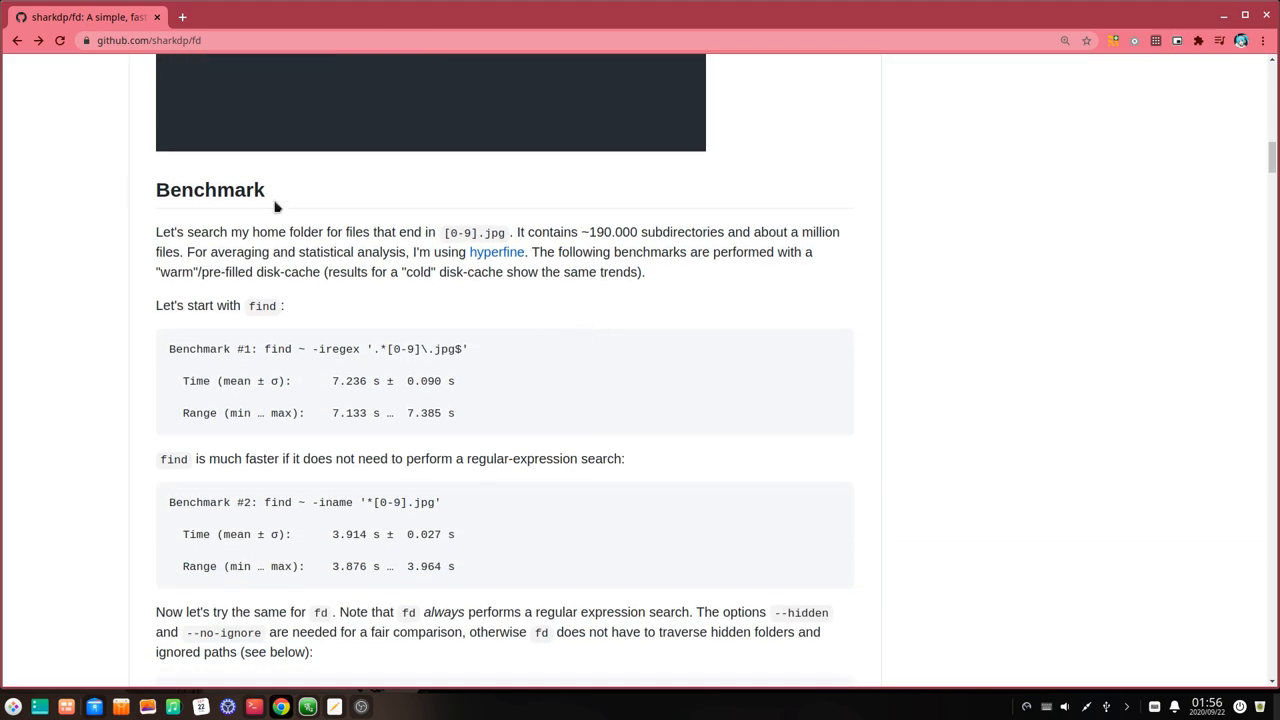
double_click(210, 190)
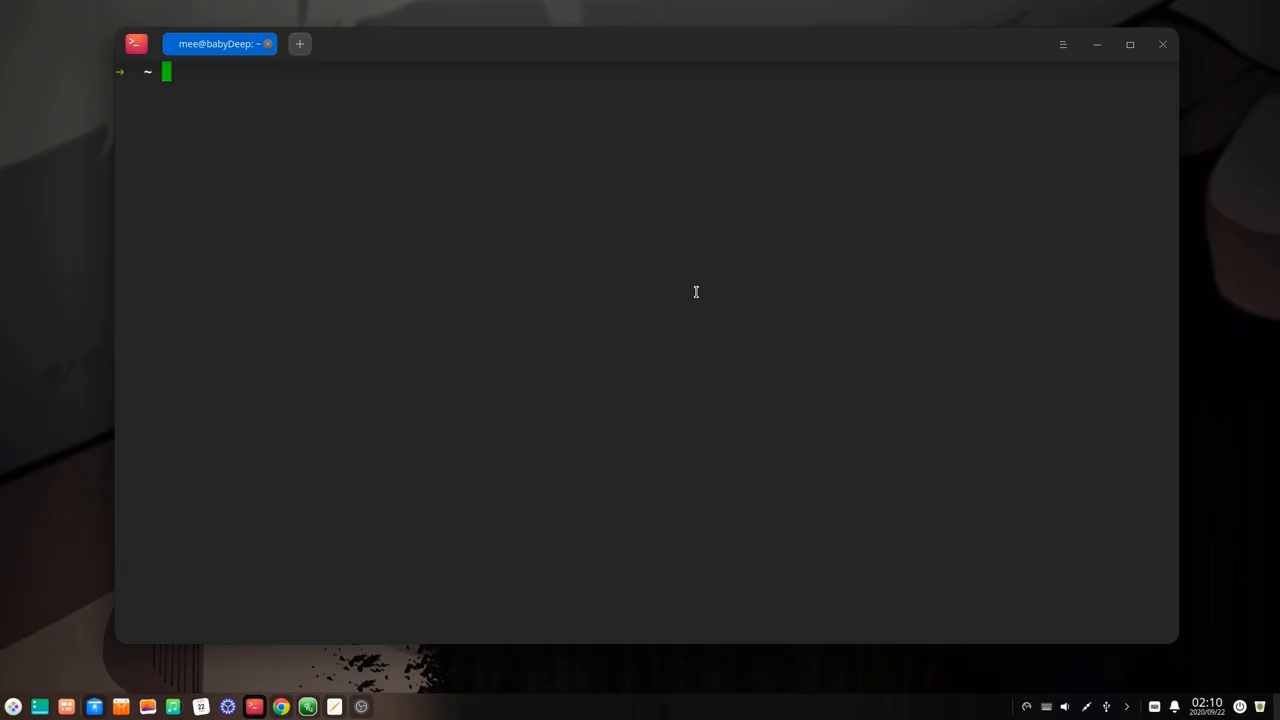
- Run sudo apt install fd-find, which reports fd-find is already the newest version
type("sudo apt install")
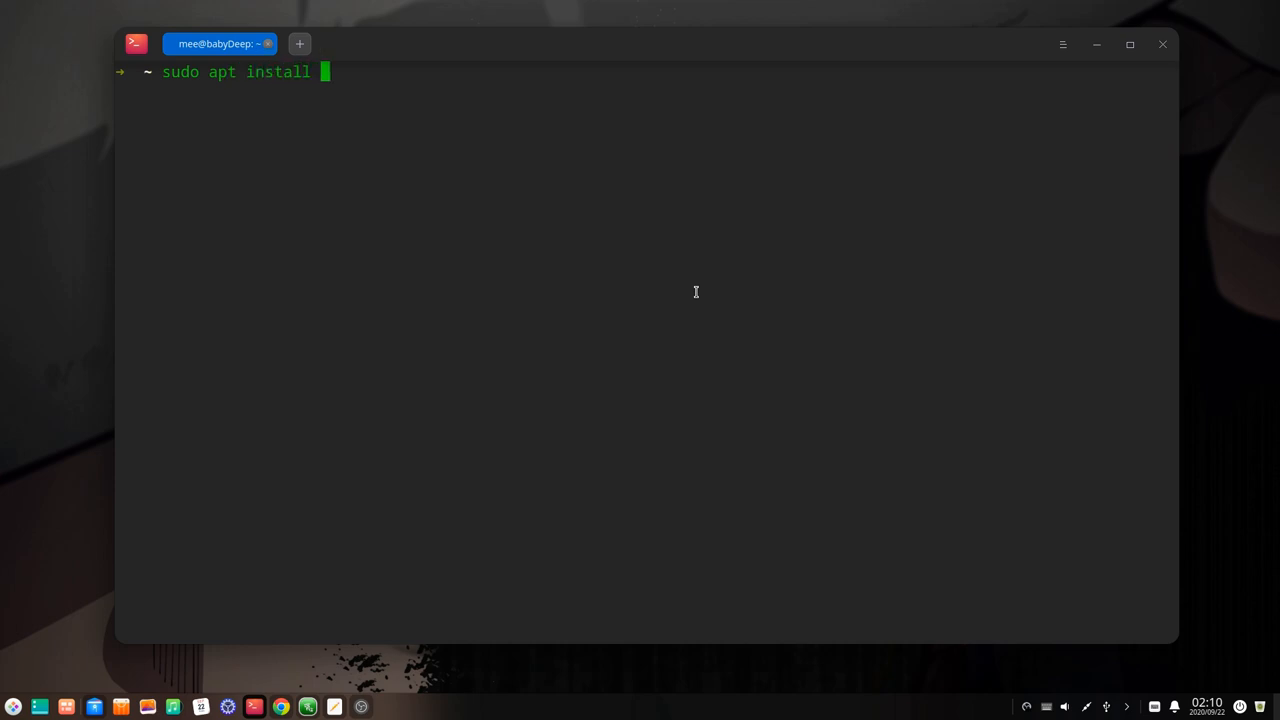
type("fd-find")
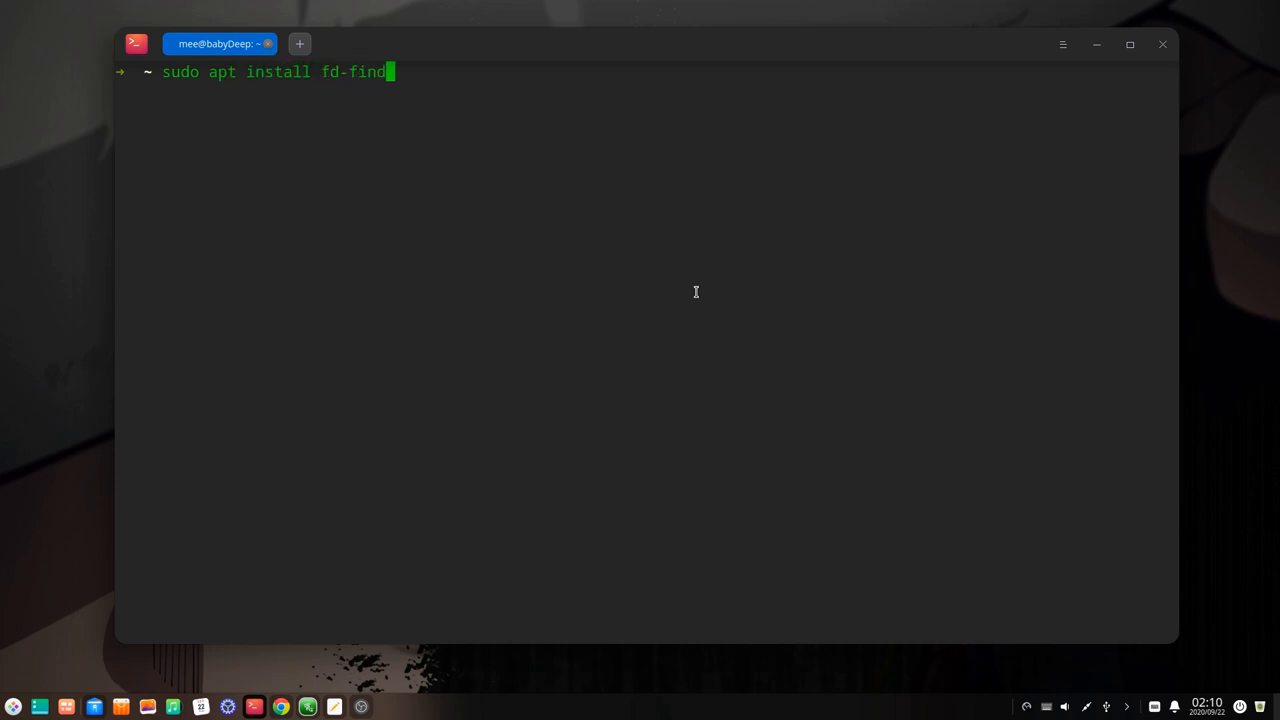
key("Return")
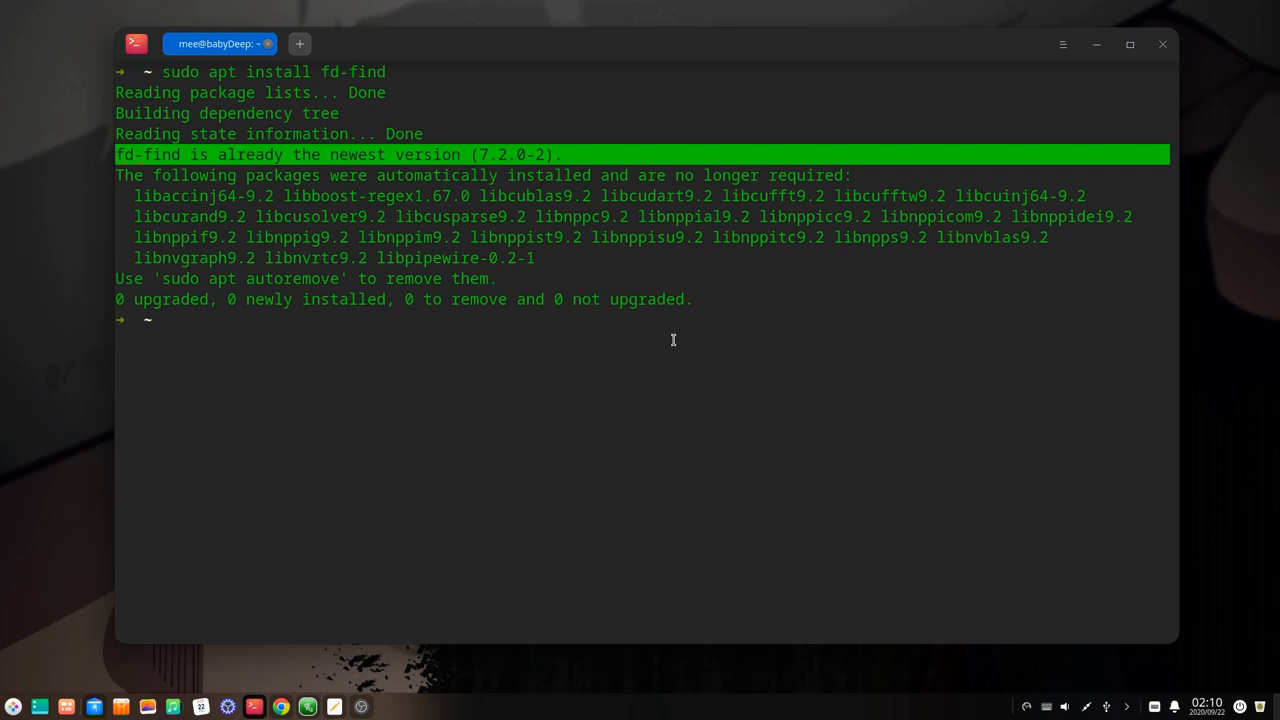
type("fd")
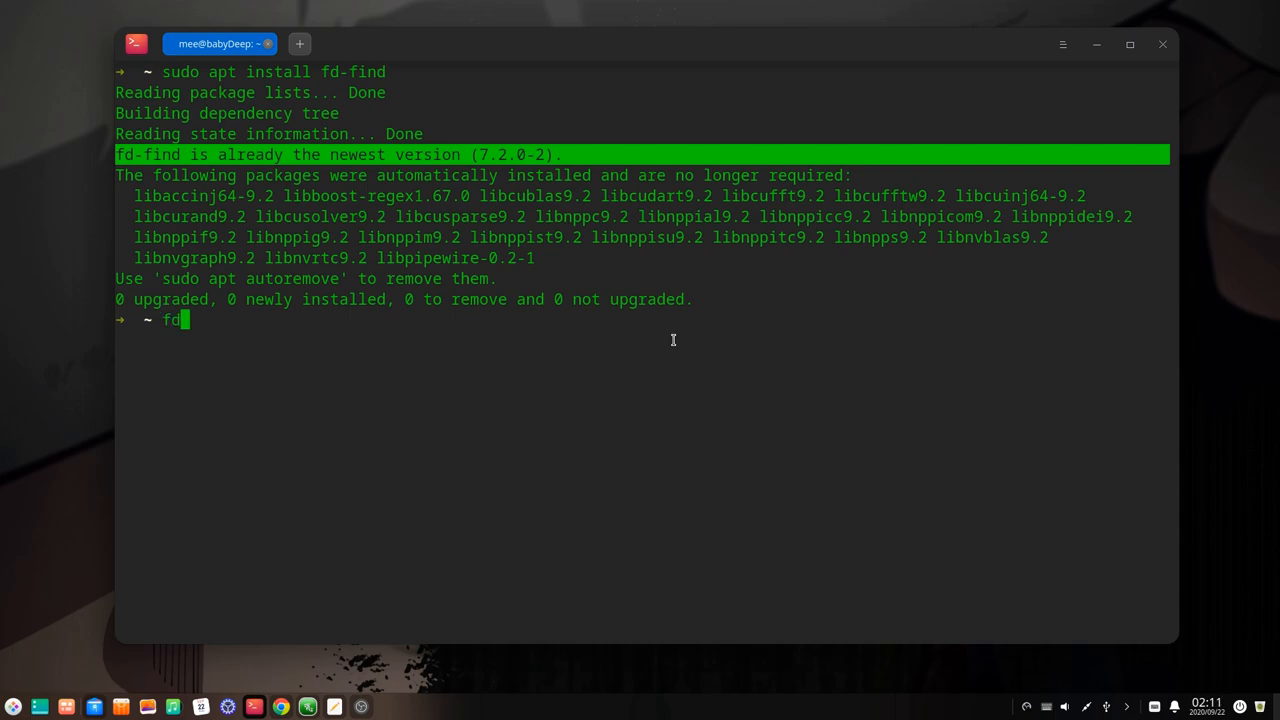
type("find")
type("cd Videos/Deepin\\ Review/")
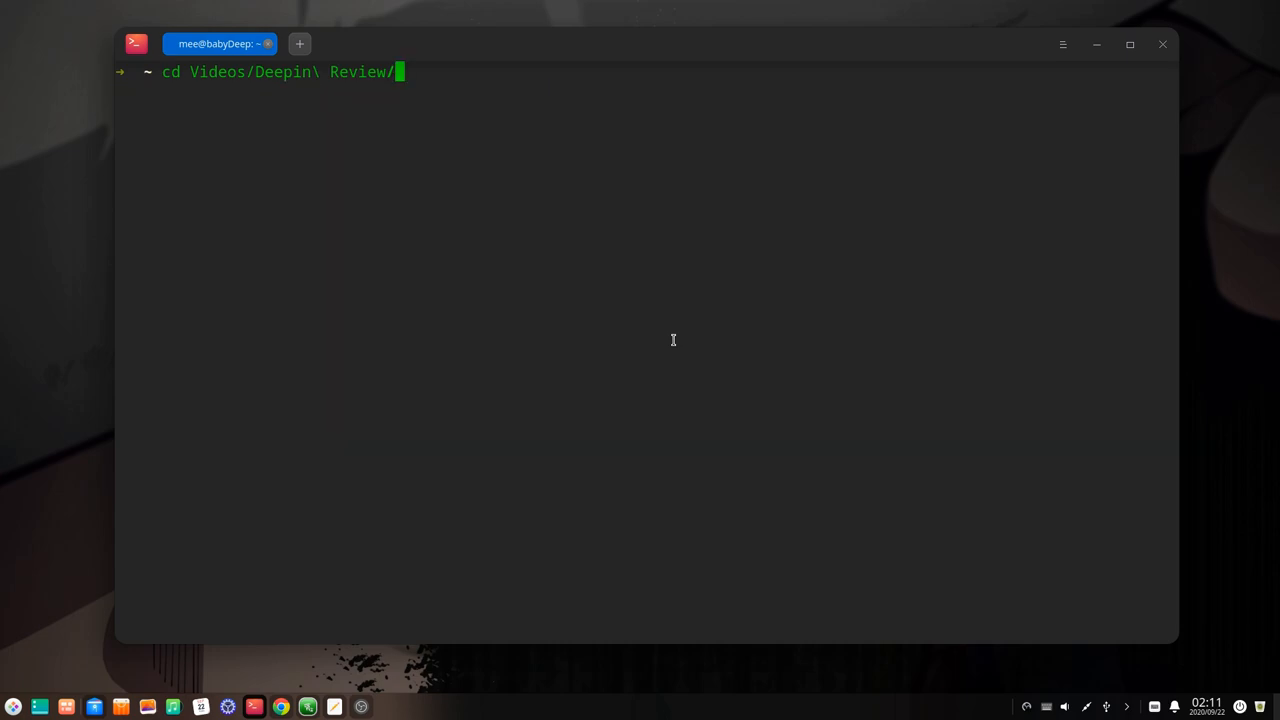
- Enter the Videos/Deepin Review folder and list its files with fdfind
key("Return")
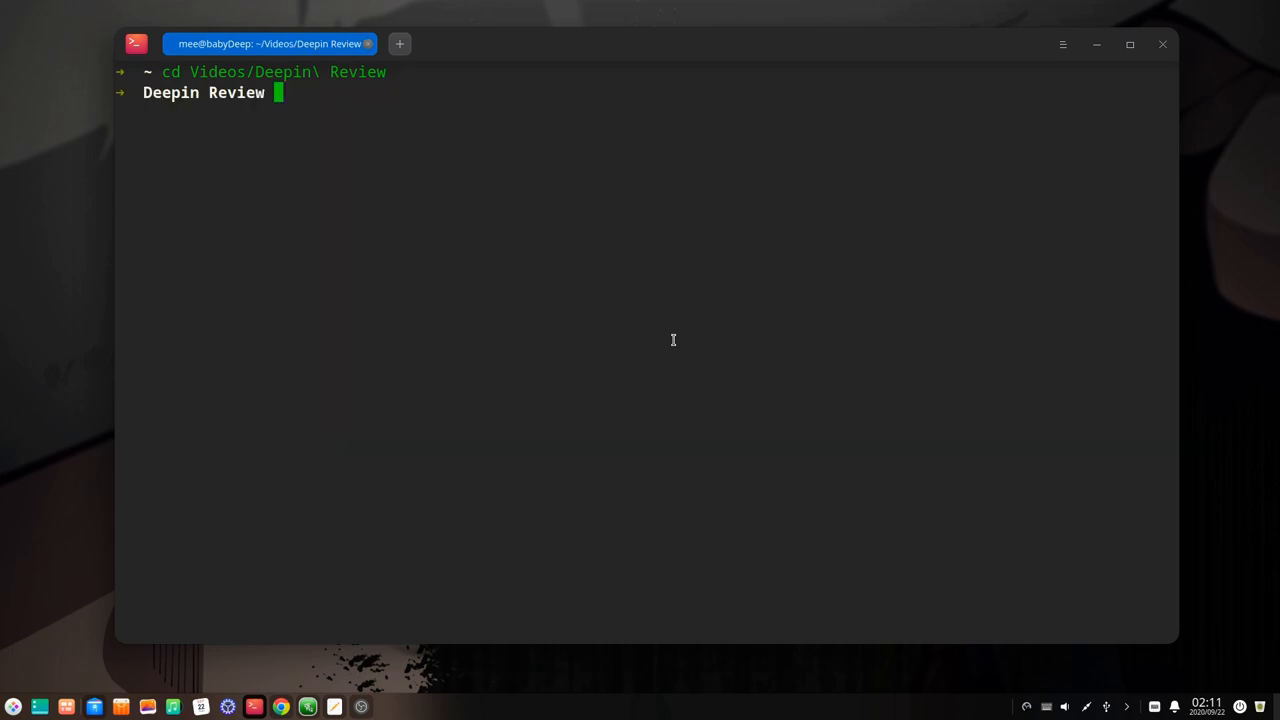
type("fdfind")
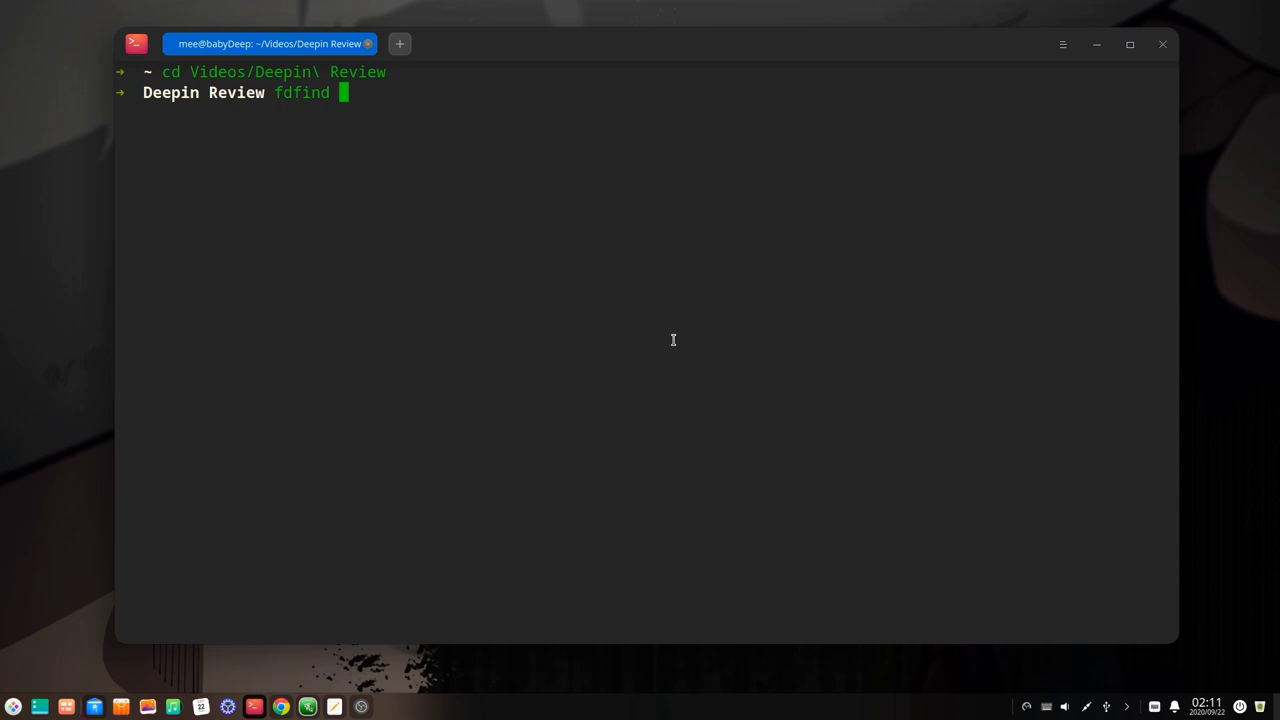
key("Return")
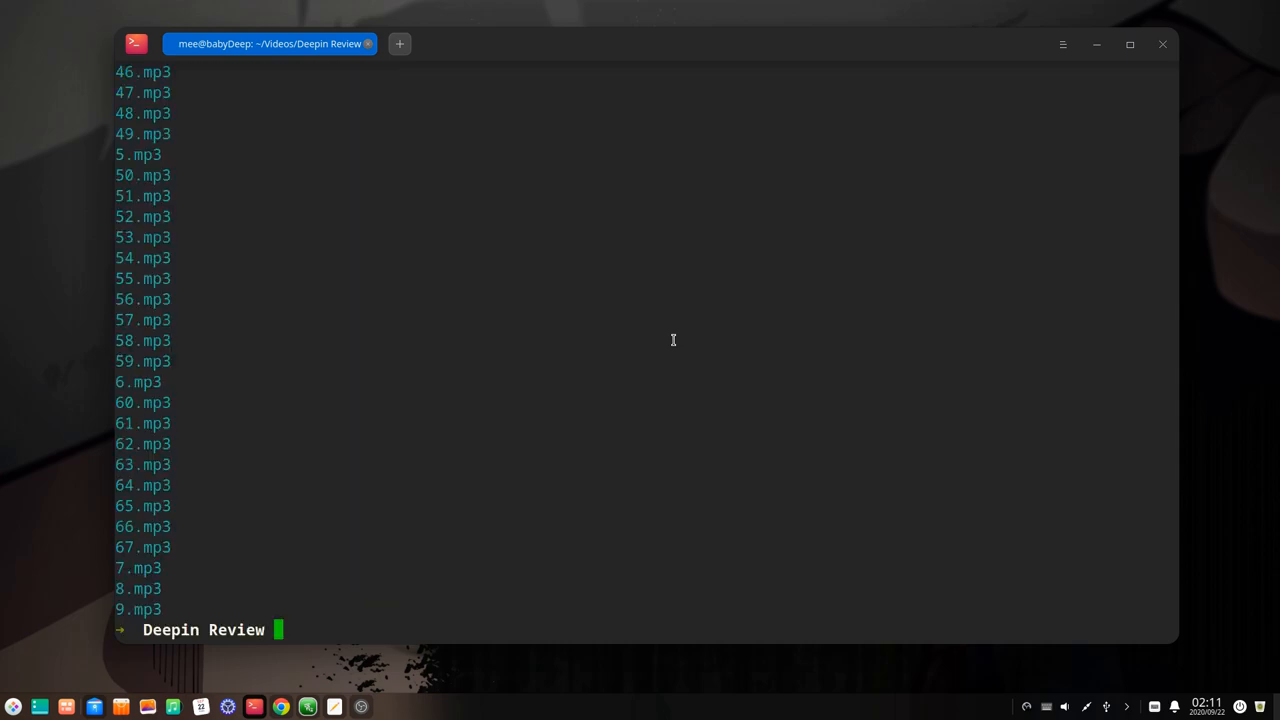
- Compose the fdfind -e mp3 command to filter the listing to mp3 files
type("fdf")
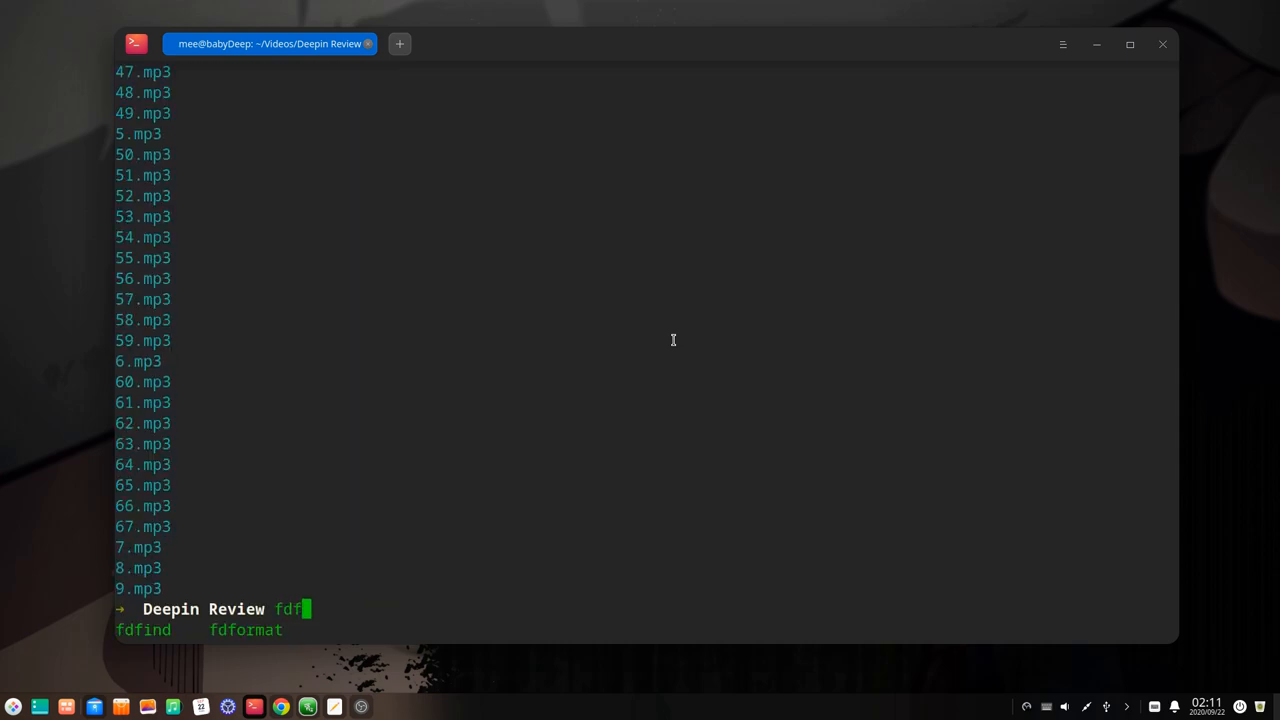
key("Tab")
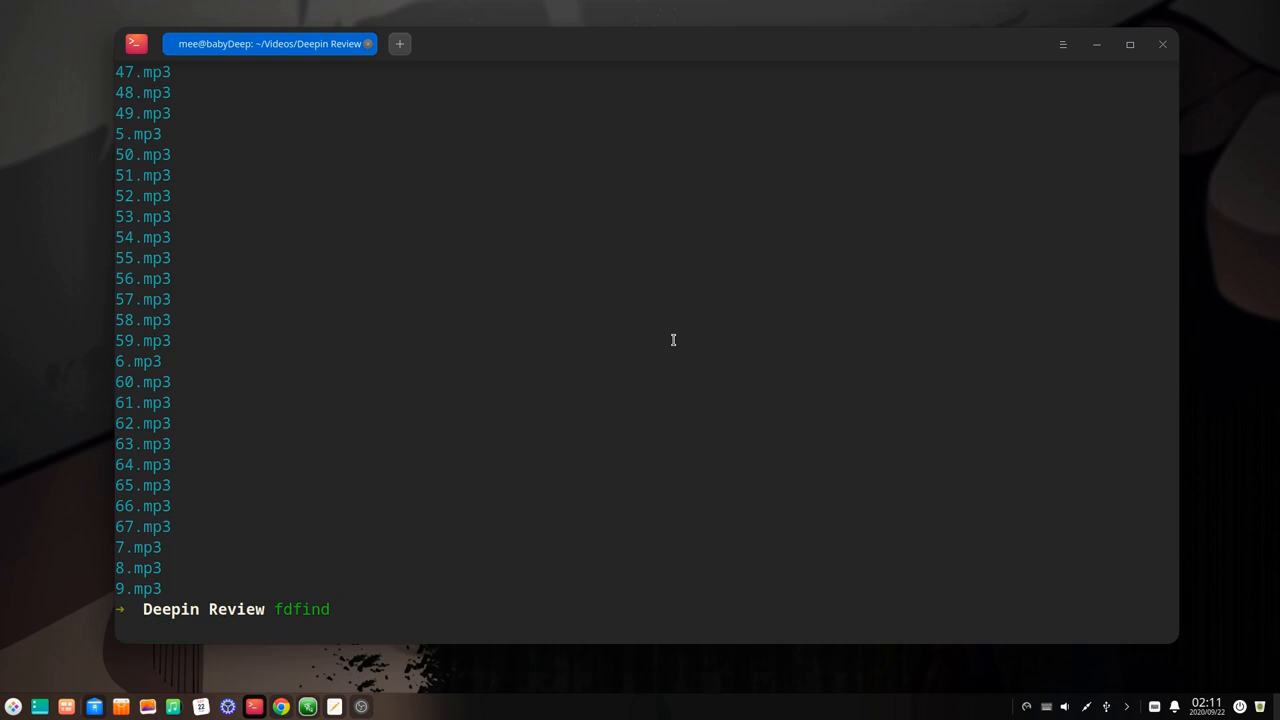
type("-e m")
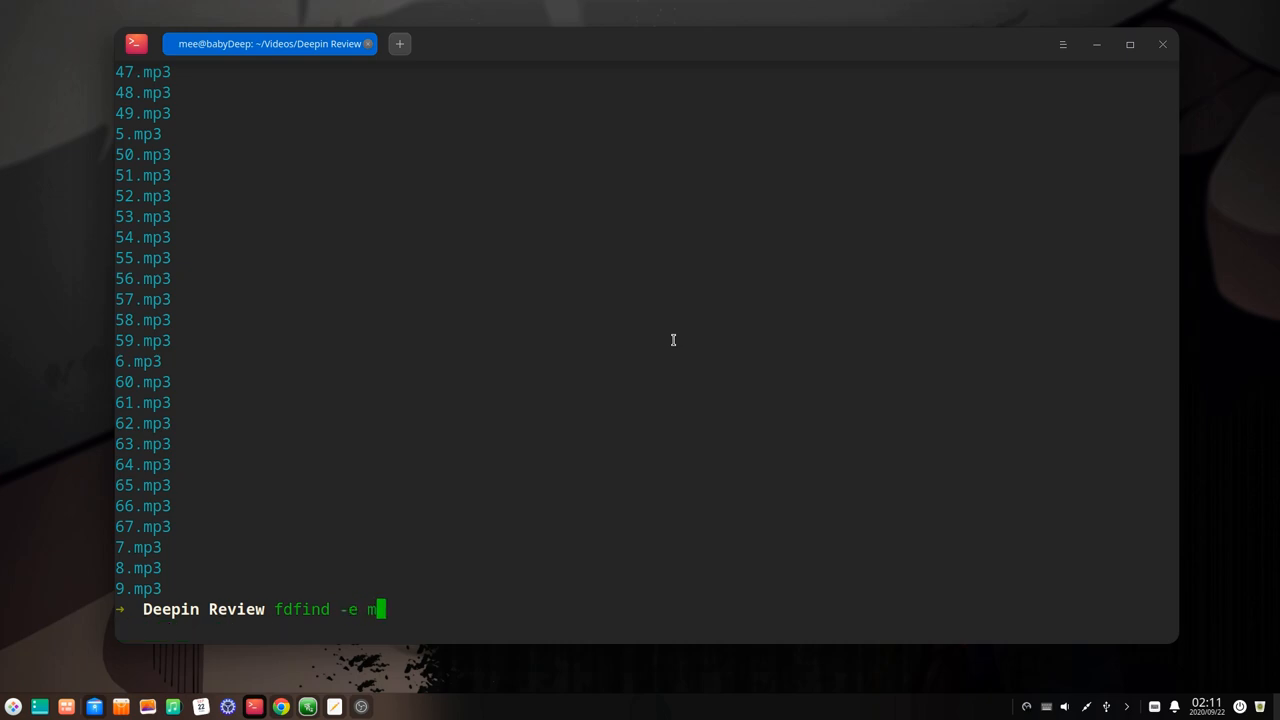
type("p3")
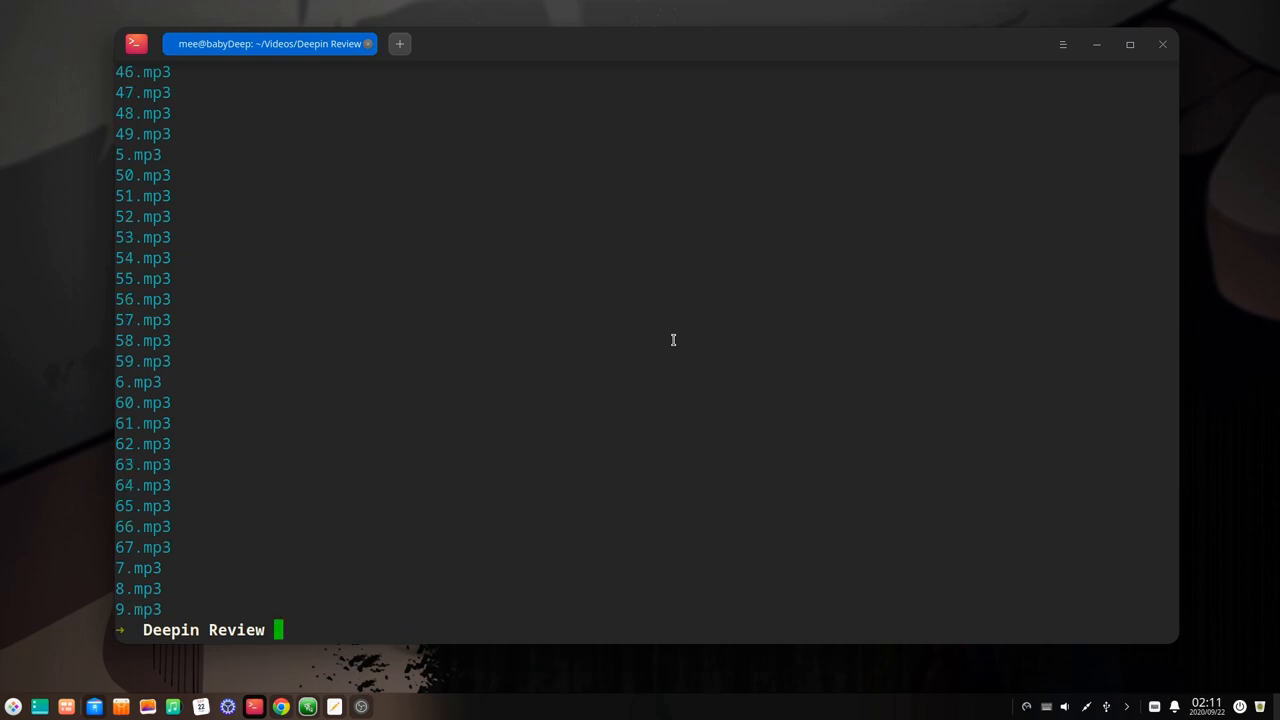
- Create a TEMP folder with mkdir
type("mkdir")
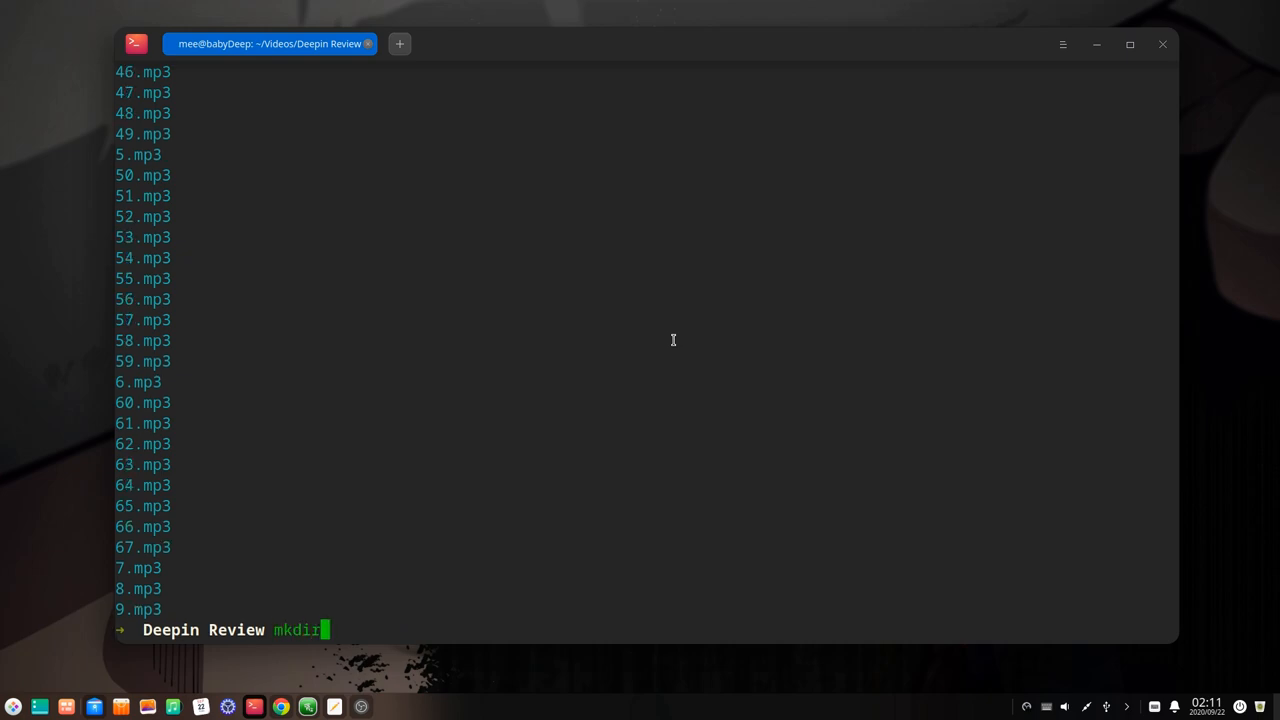
type("TEMP")
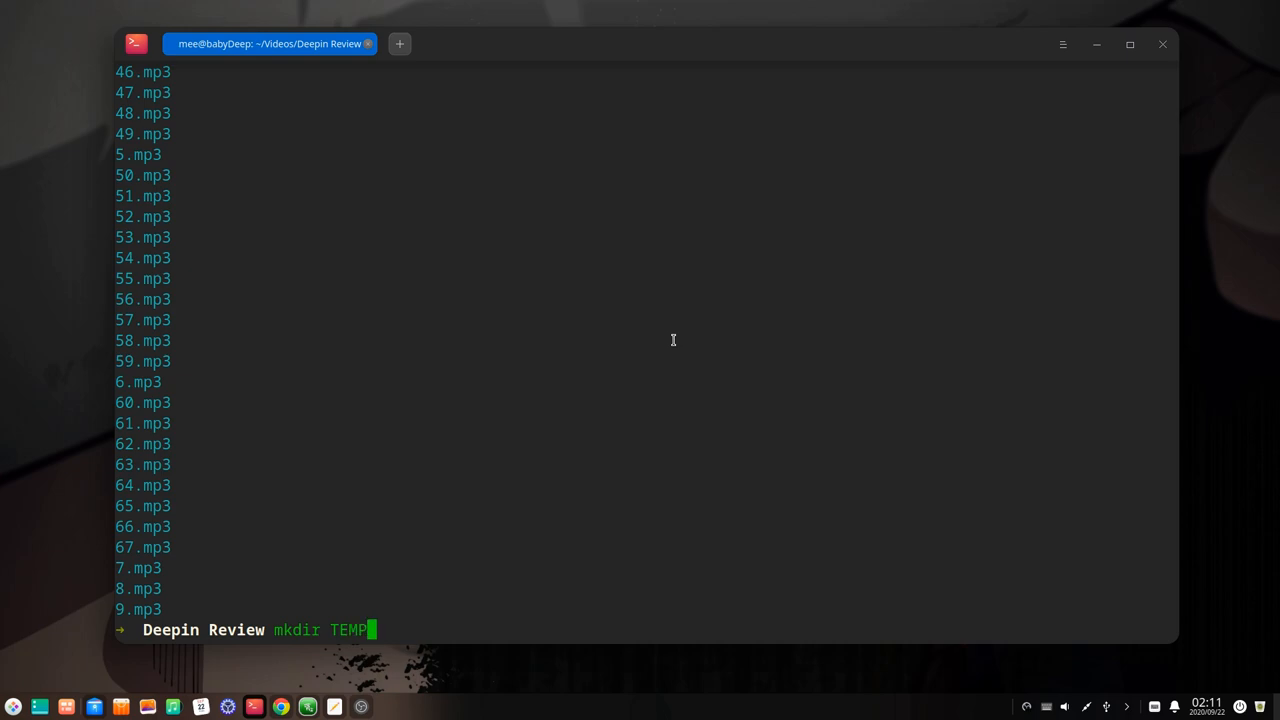
key("Return")
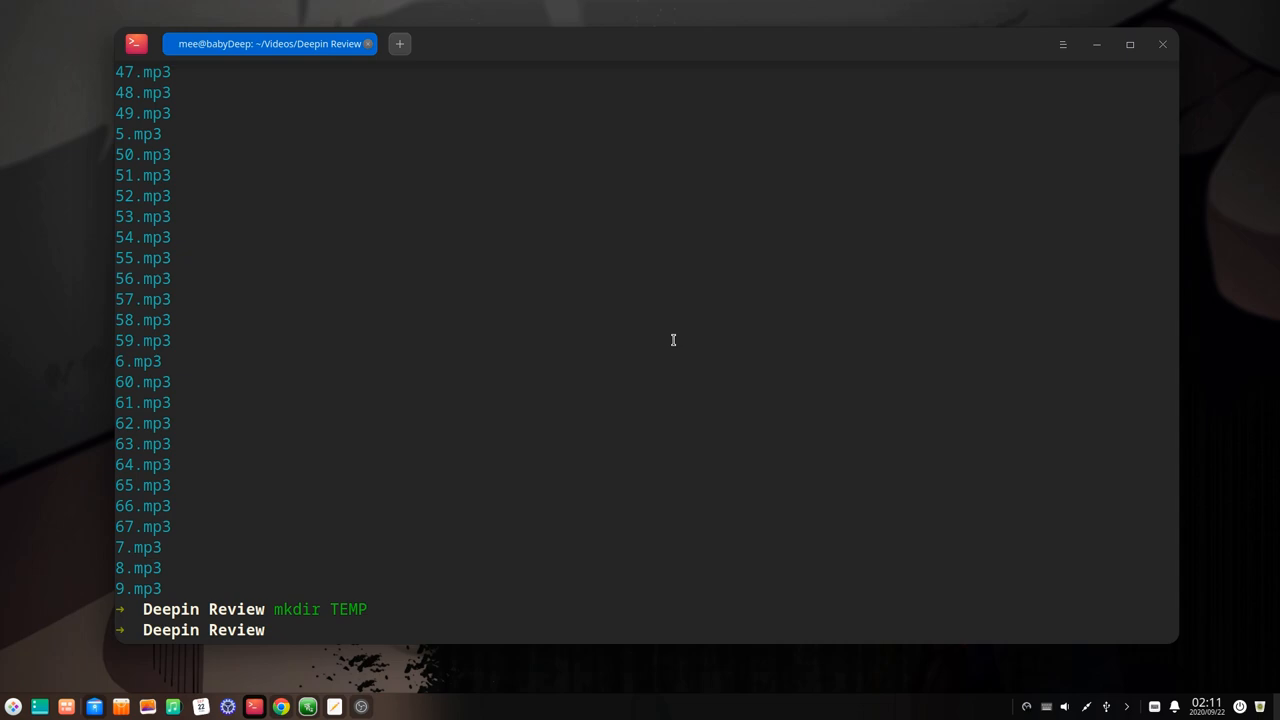
- Run fdfind -e mp3 -x cp -R {} {//}/TEMP to copy every mp3 into TEMP
type("f")
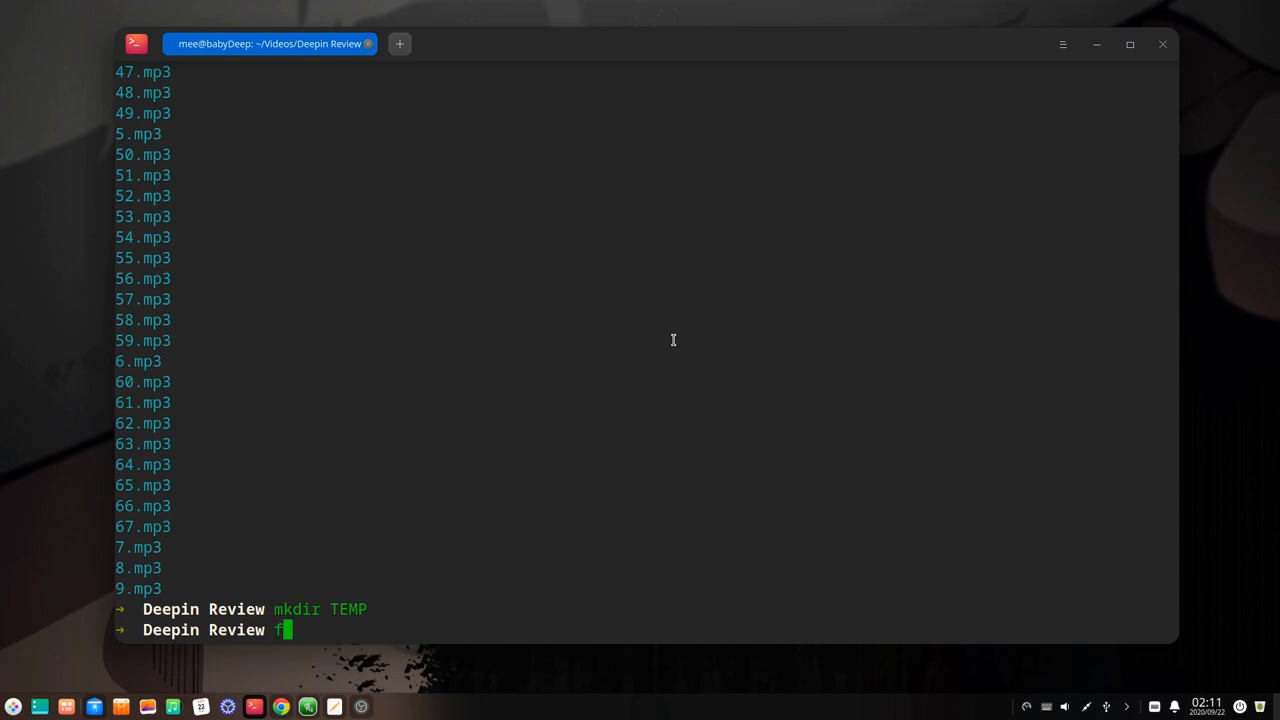
type("dfind -e")
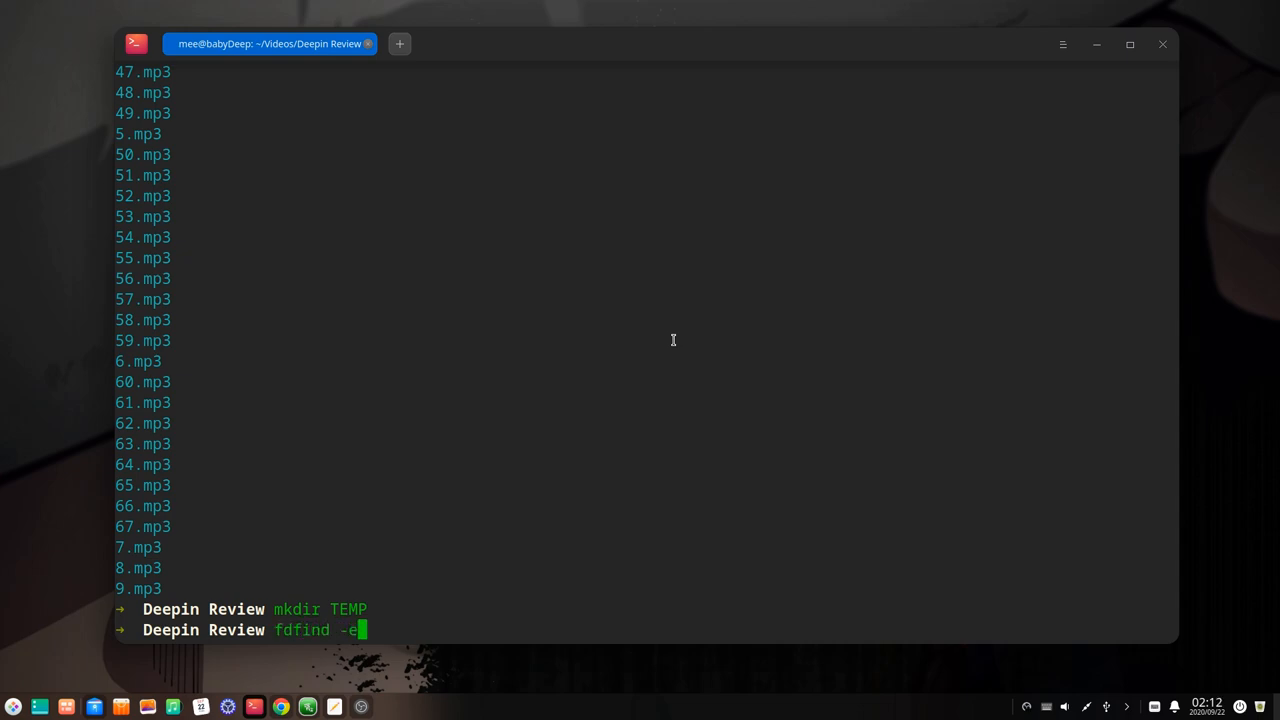
type("mp3")
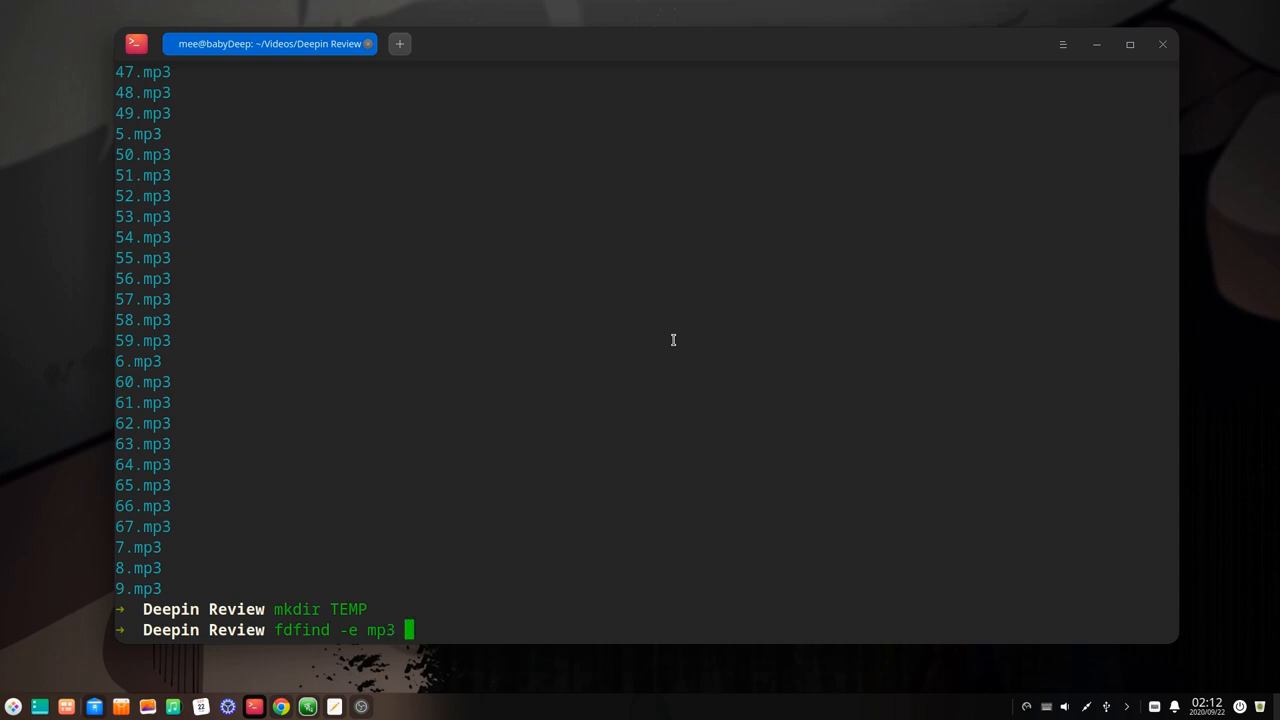
type("-x")
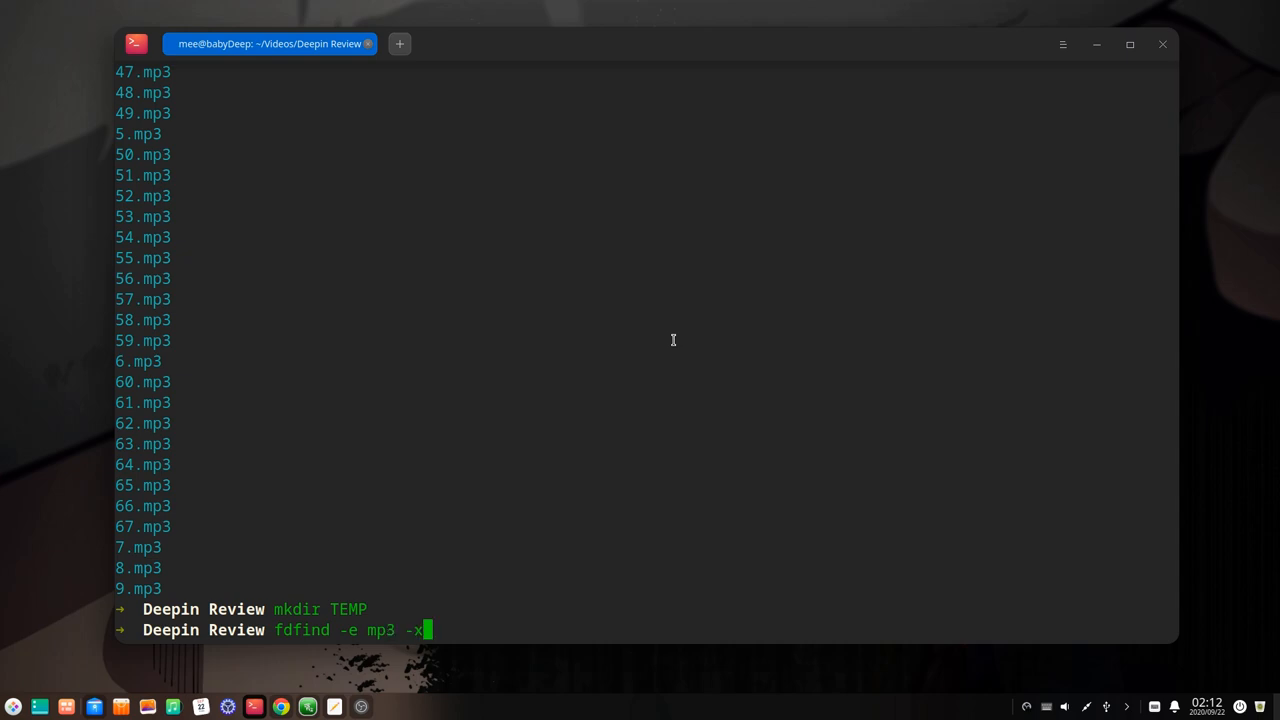
type("cp")
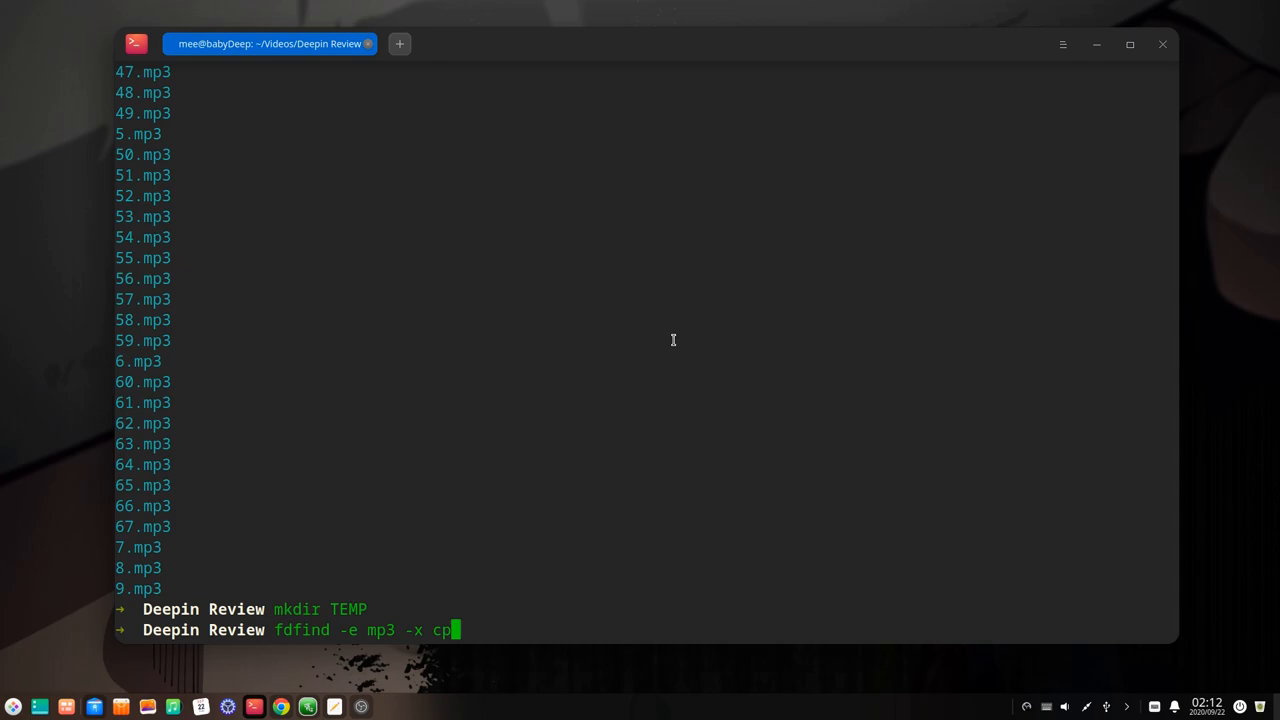
type("-R")
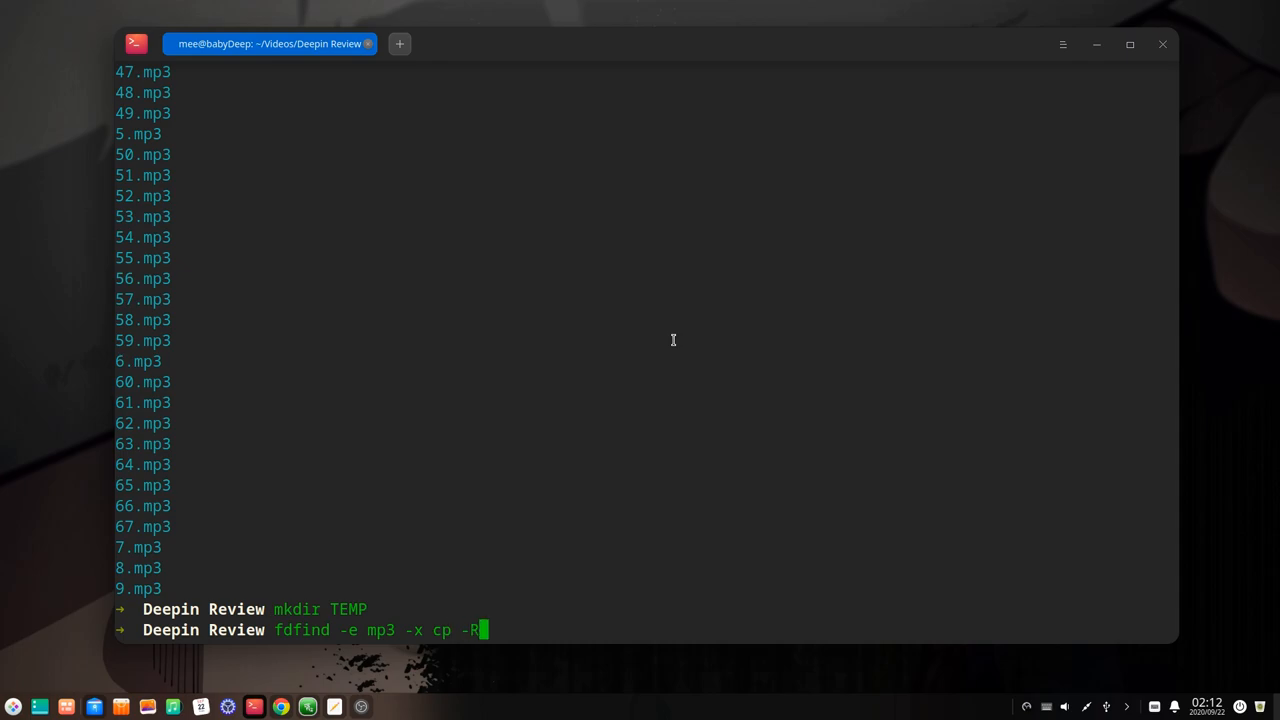
type("{}")
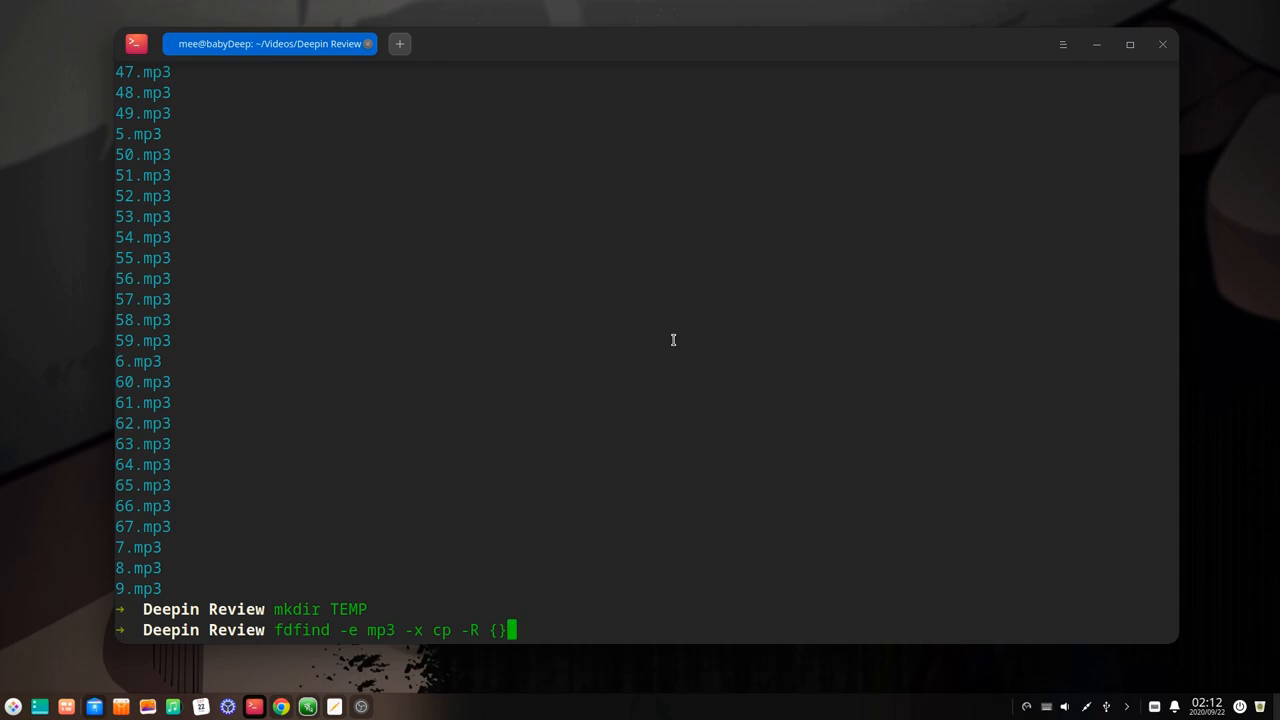
type("{}")
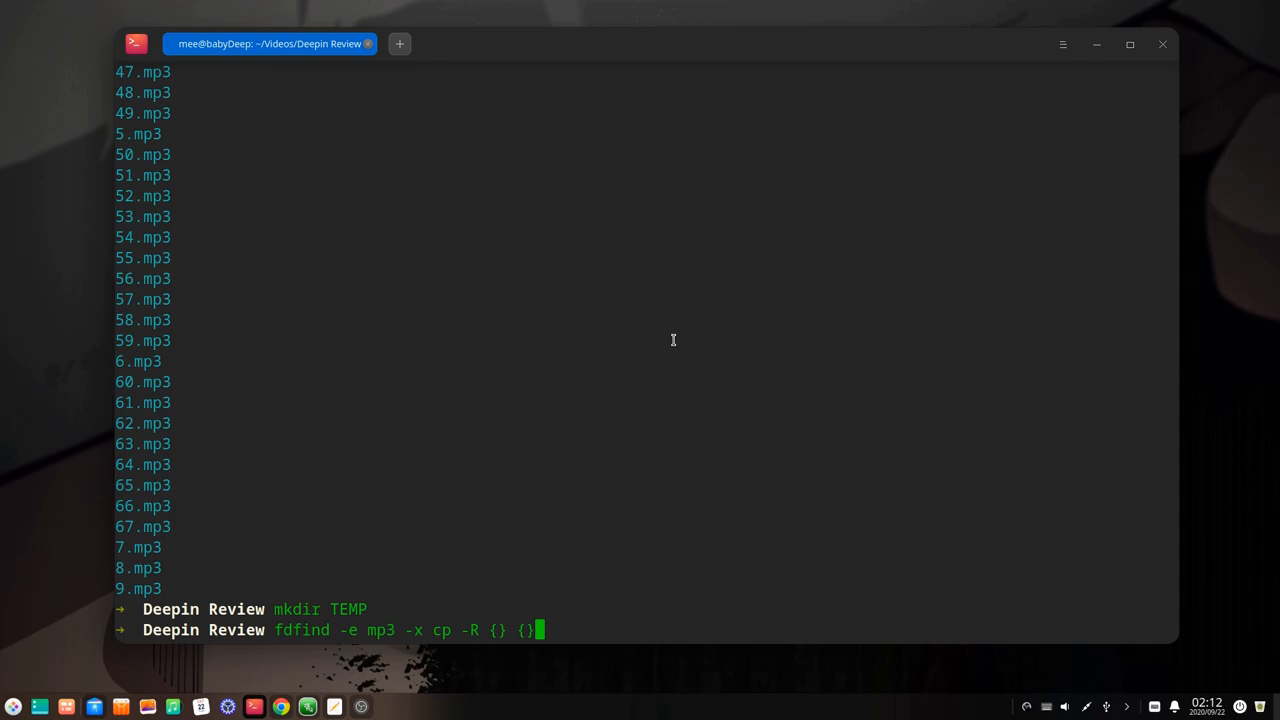
type("//")
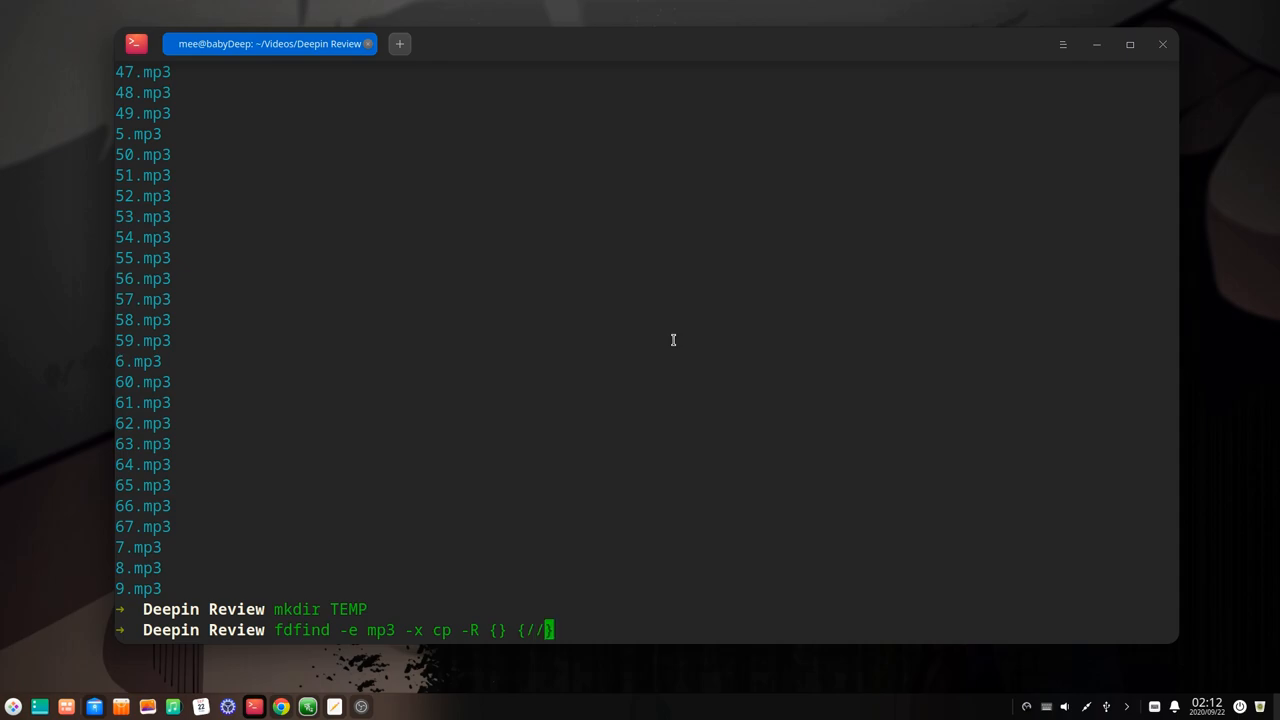
type("}")
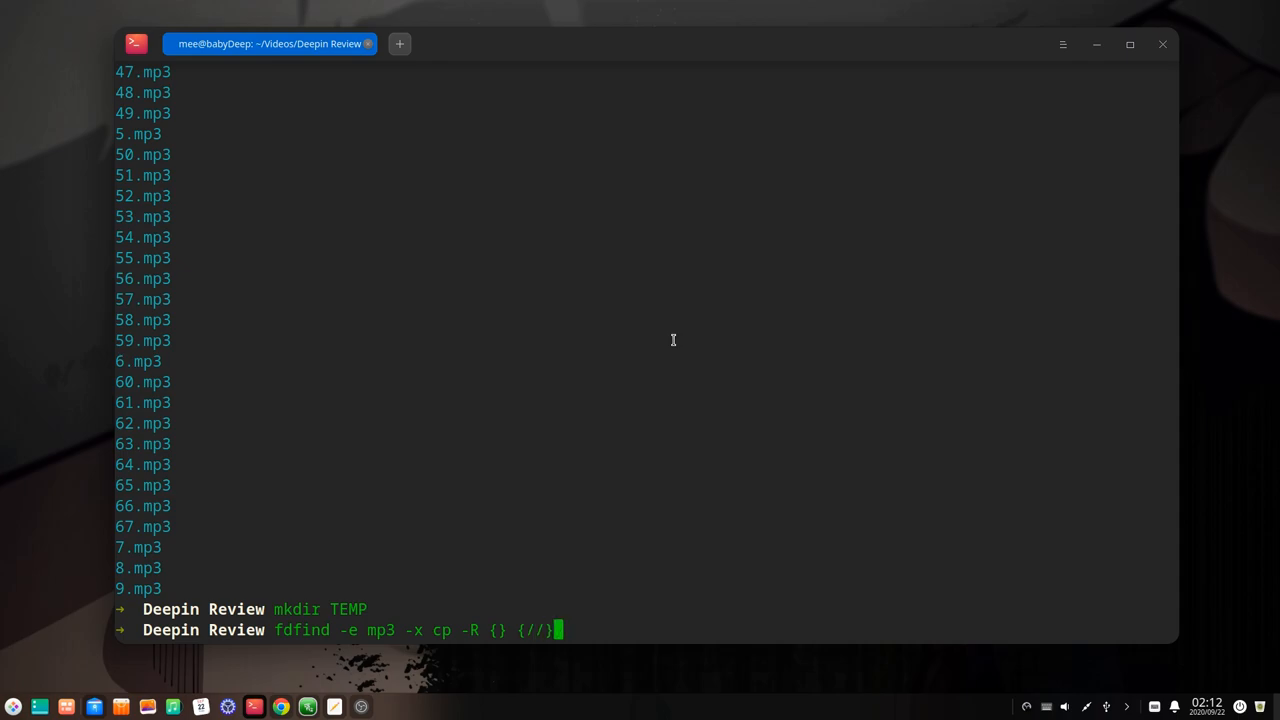
type("/TEMP")
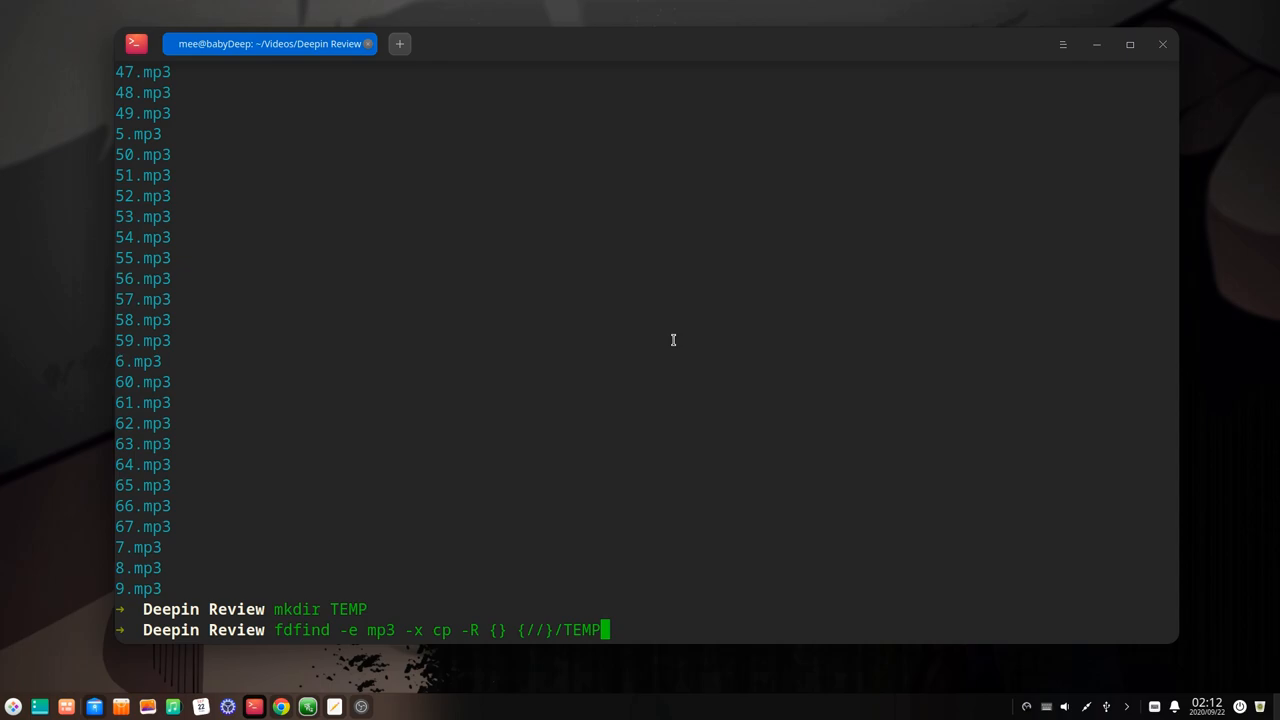
key("Return")
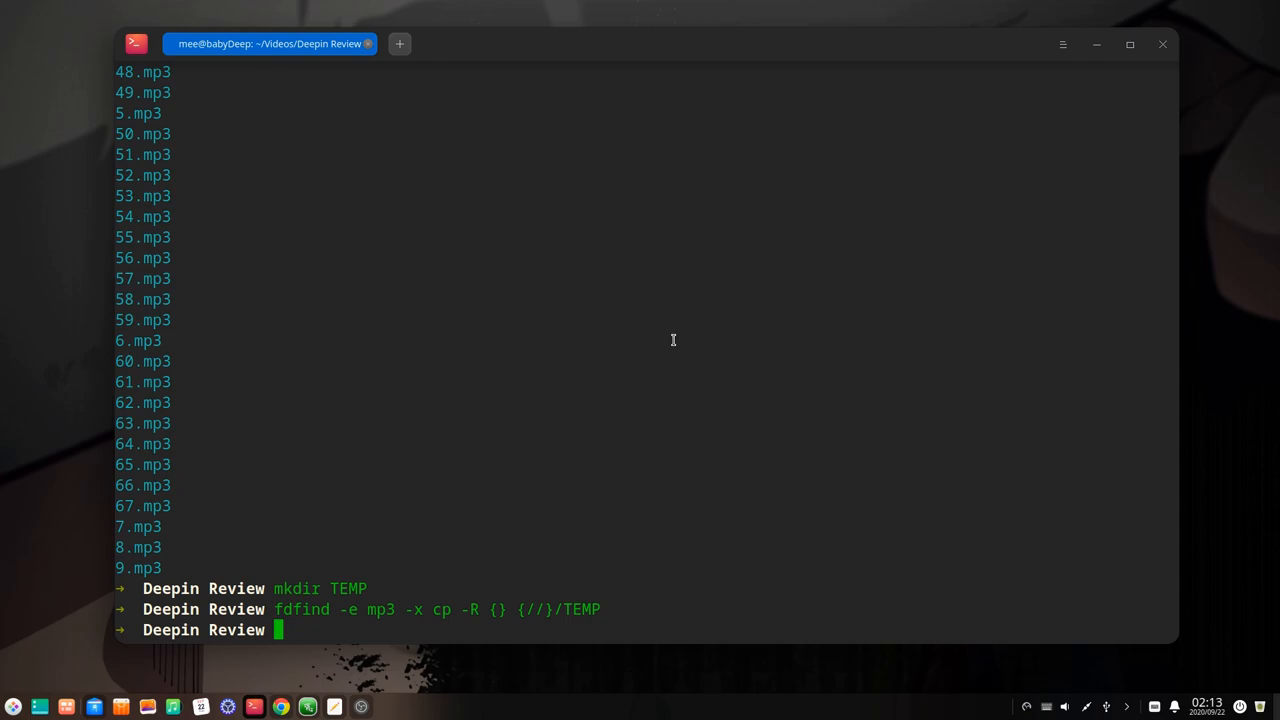
type("cd TEMP/")
type("ls")
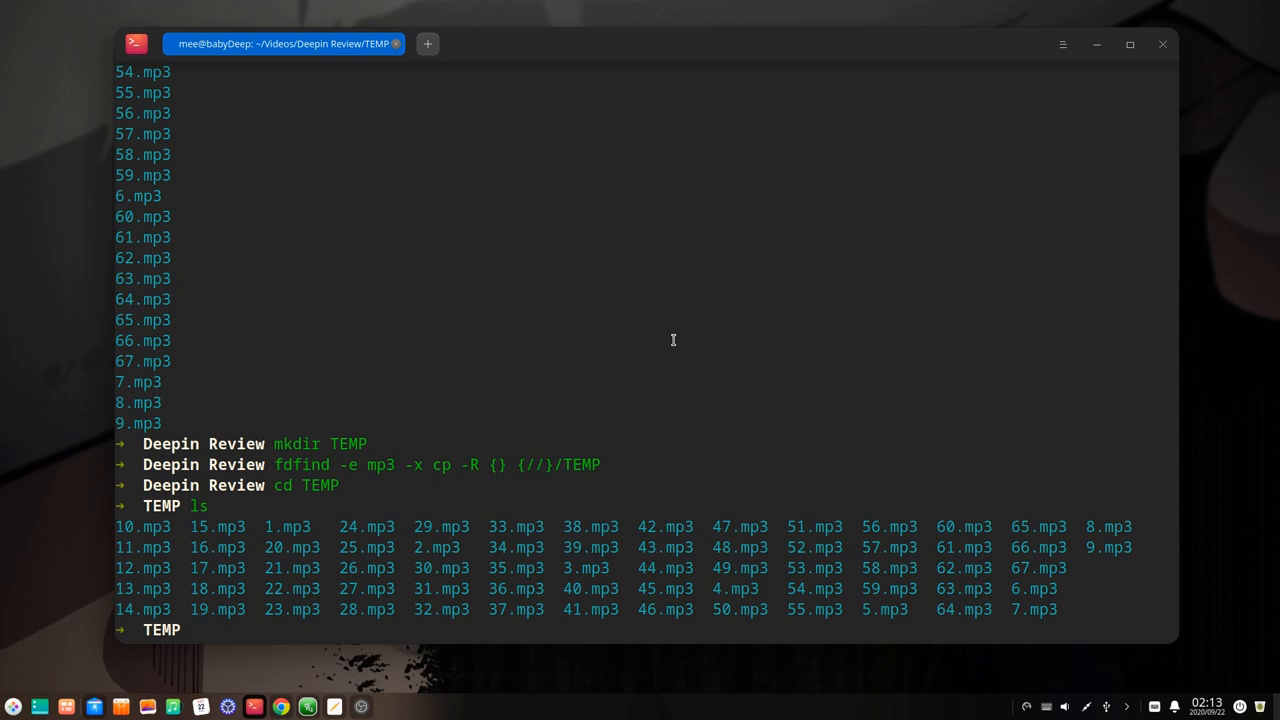
- Run fdfind -e mp3 -x ffmpeg -i {} {.}.wav to convert each mp3 to wav, then list the results
type("fdfind")
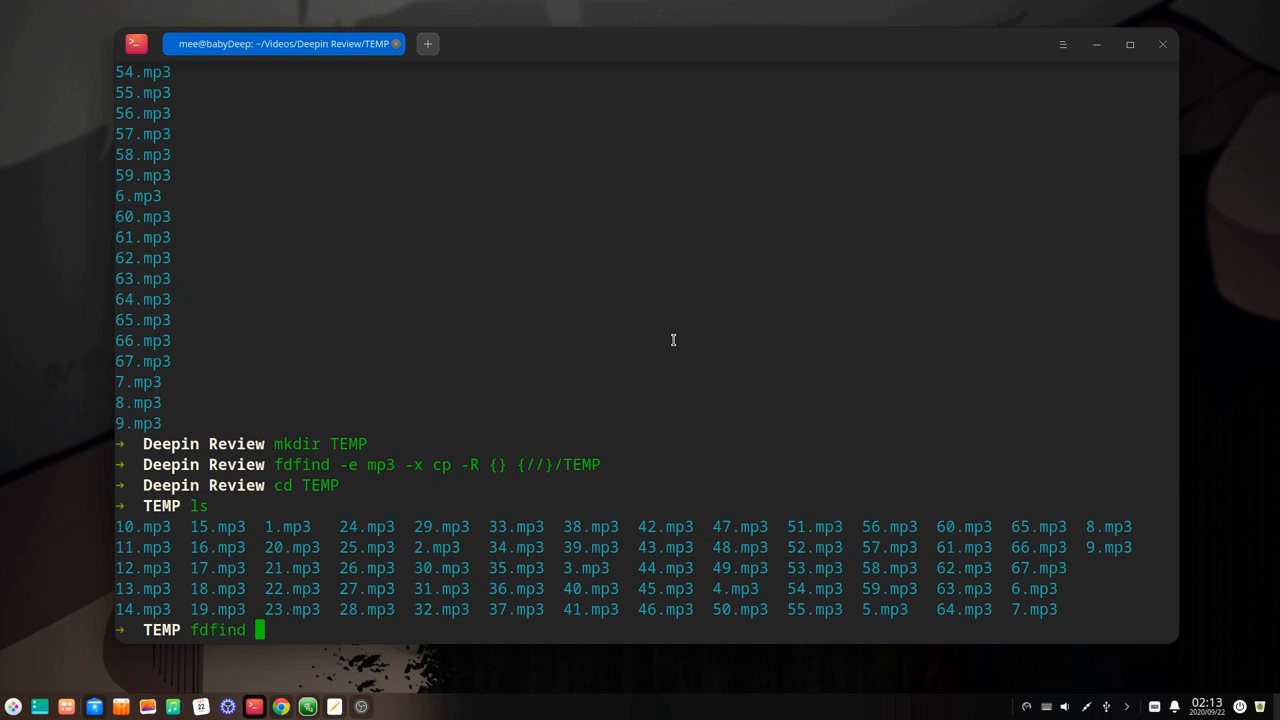
type("-e")
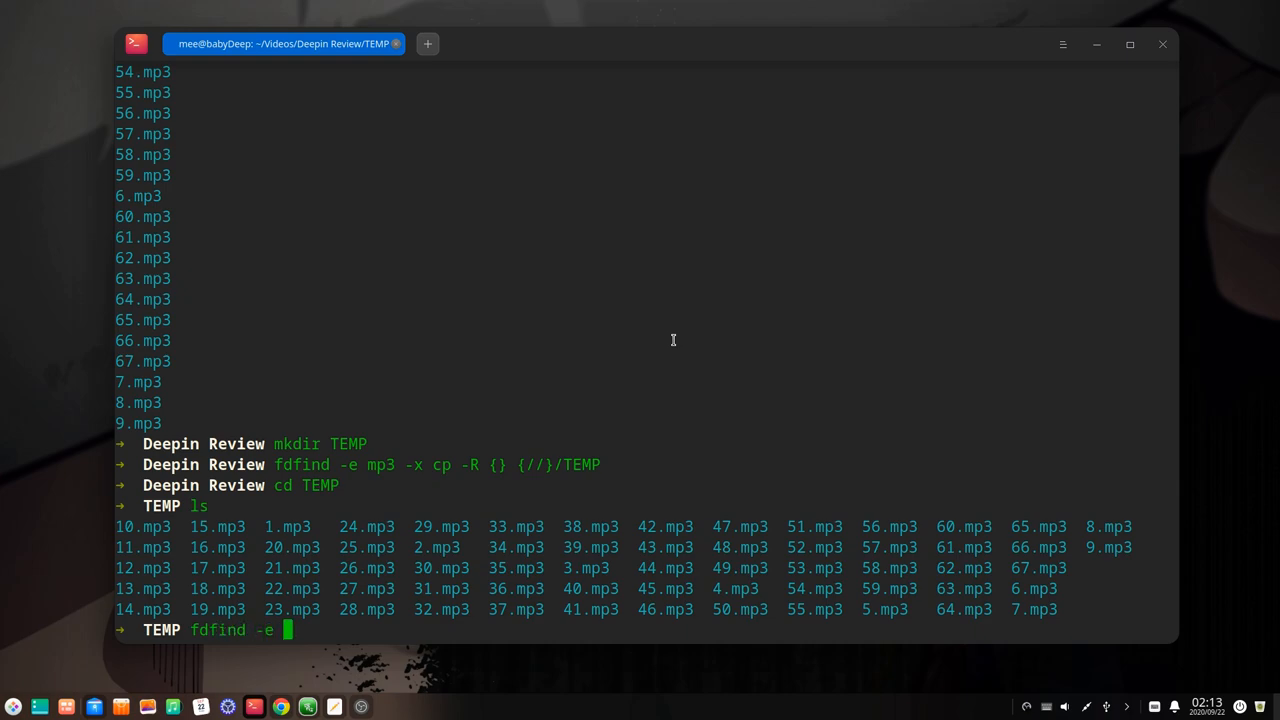
type("mp3")
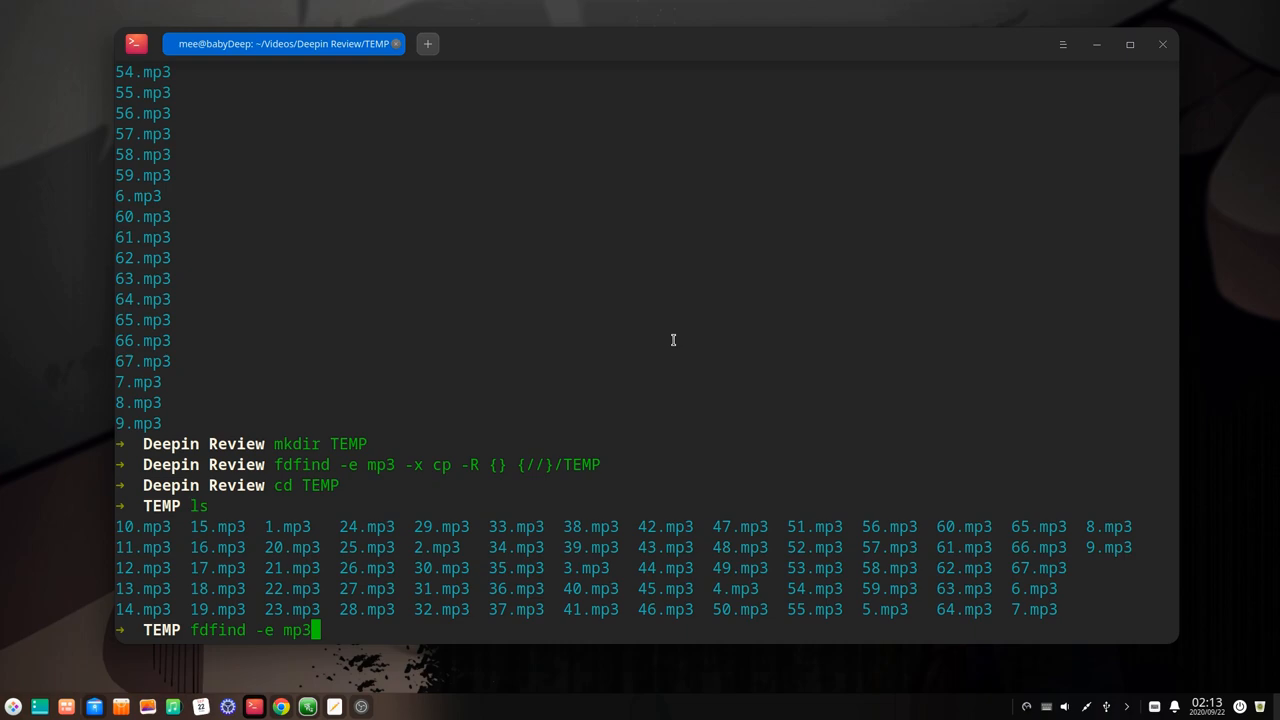
type("-x")
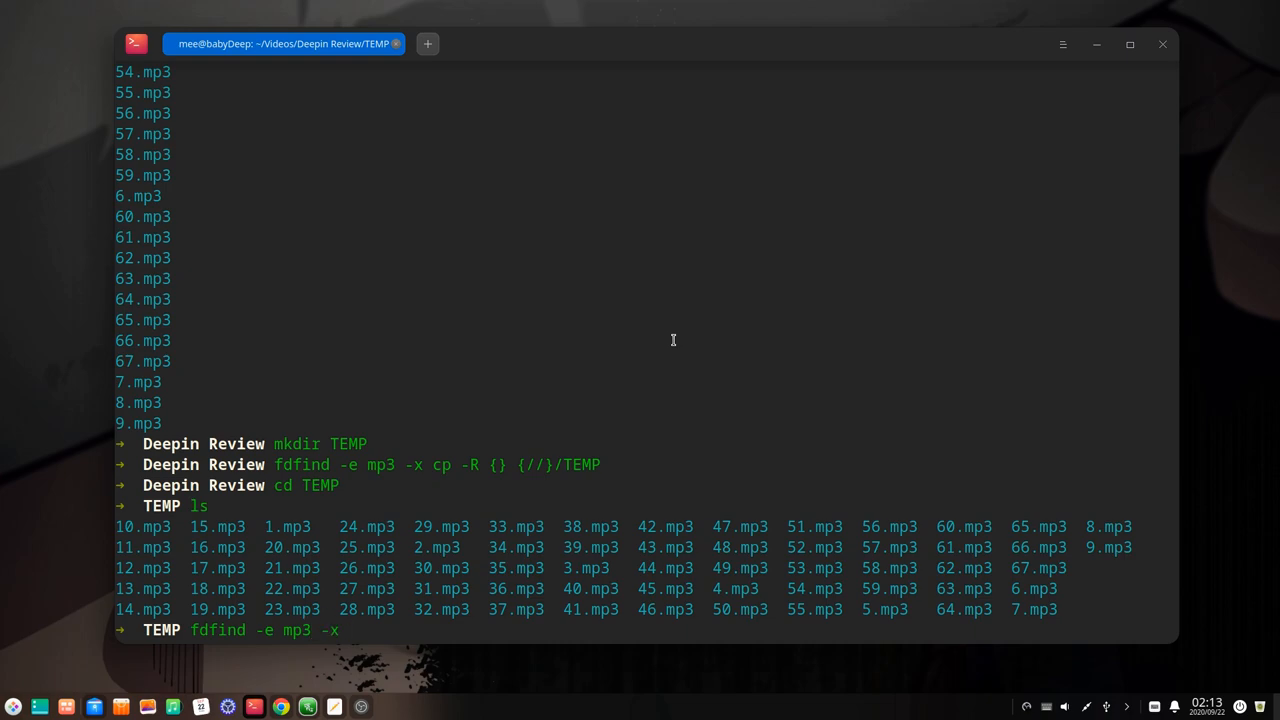
type("ffmp")
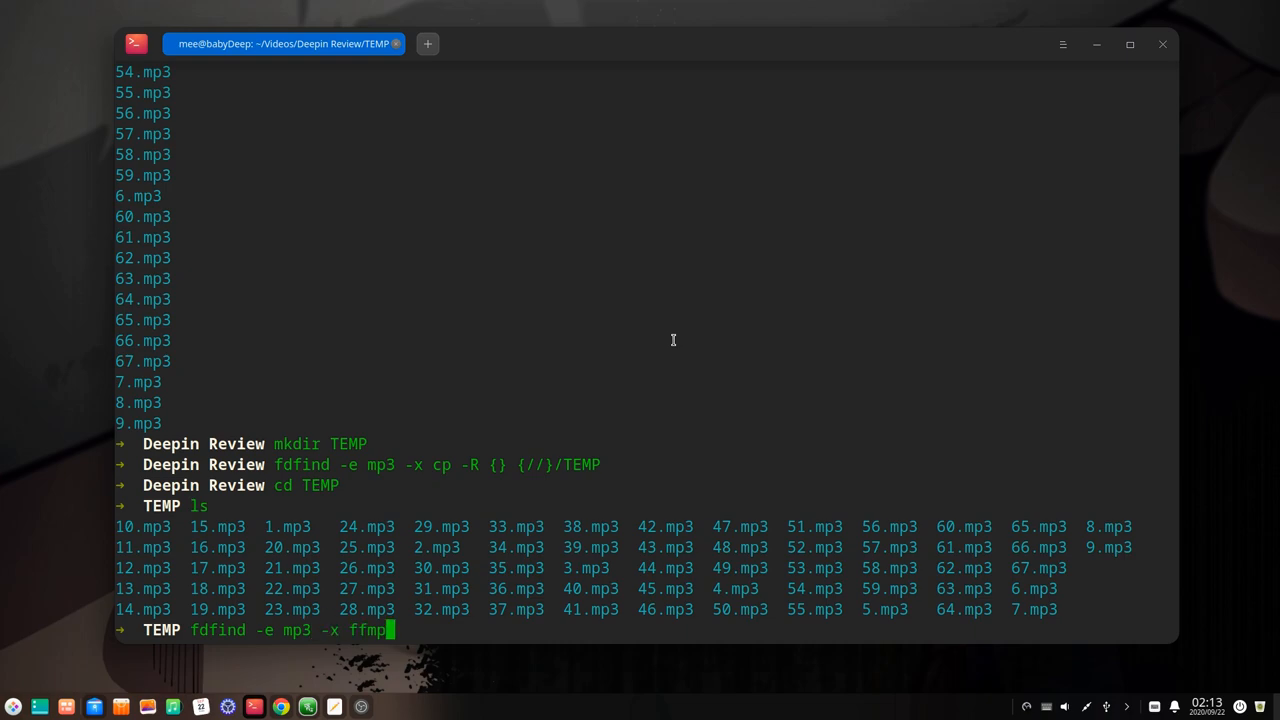
type("eg")
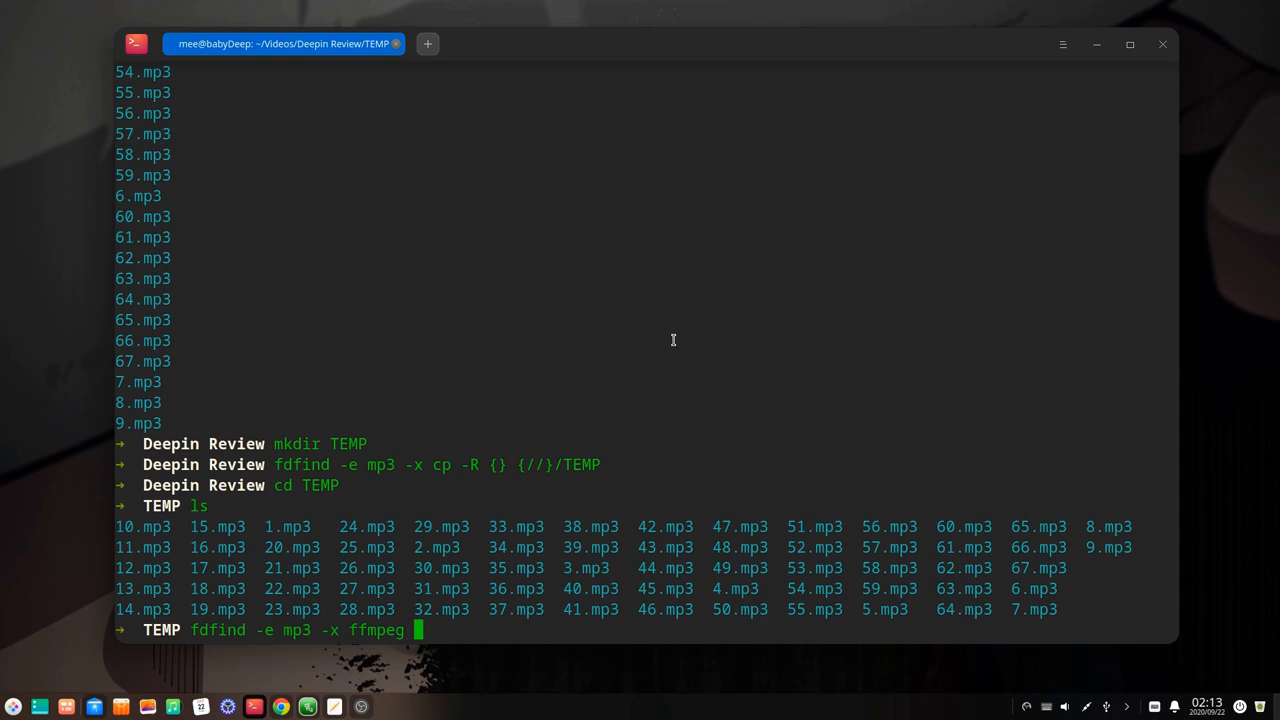
type("-i")
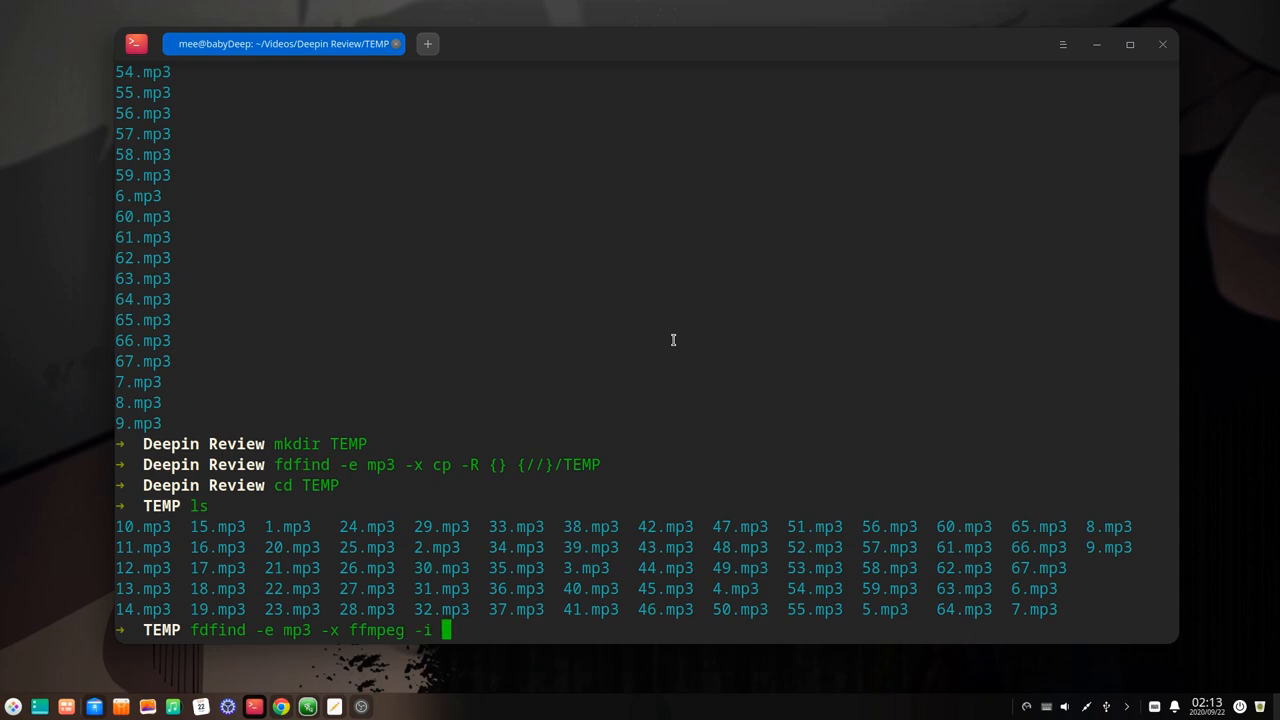
type("{}")
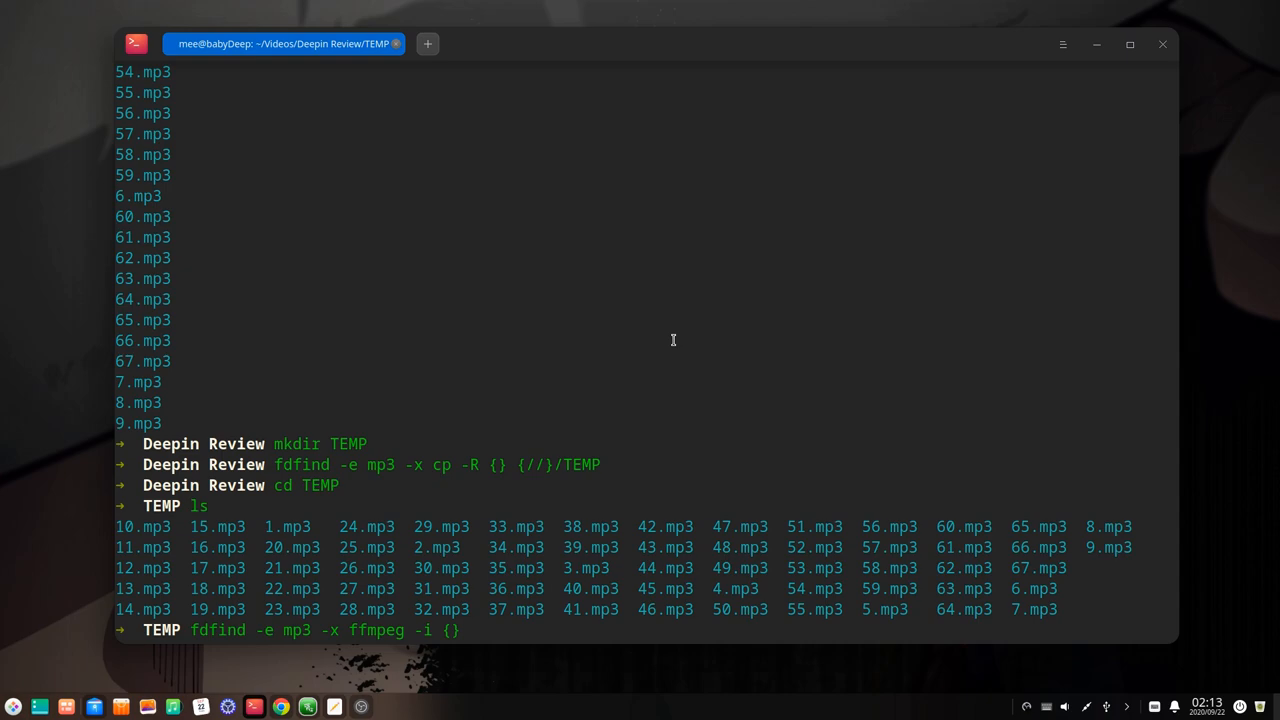
type("{}")
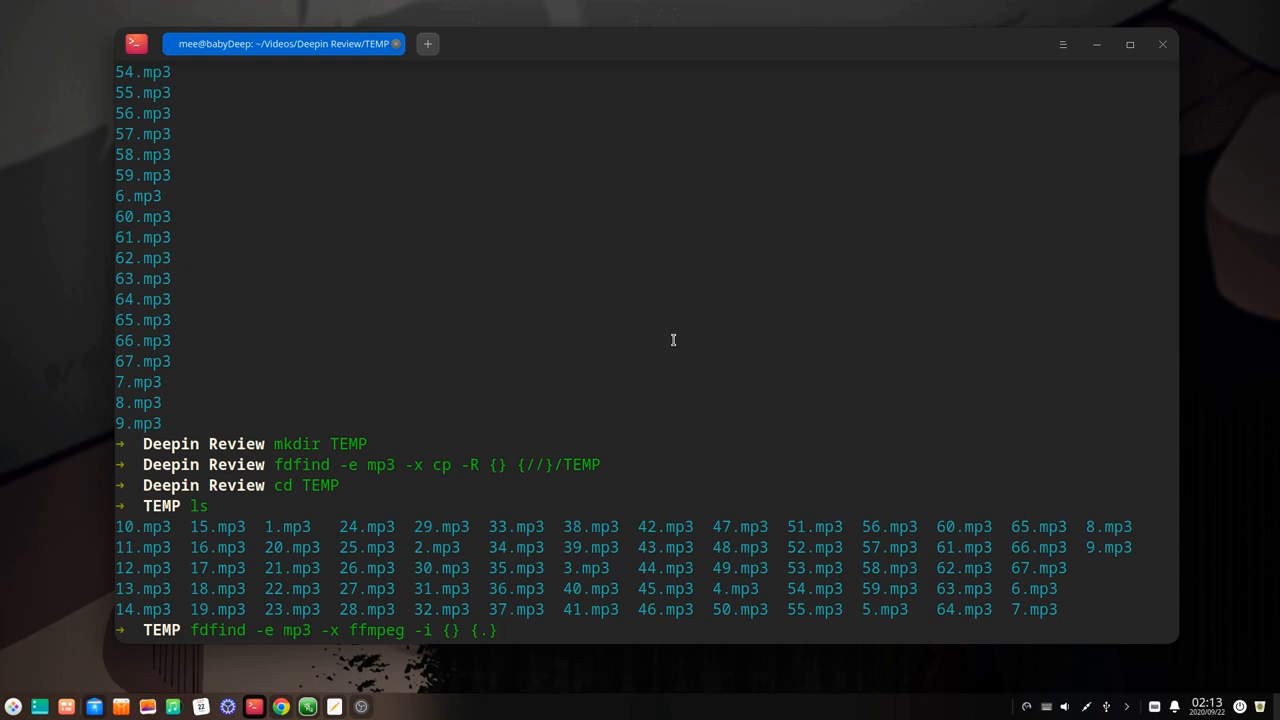
type(".wav")
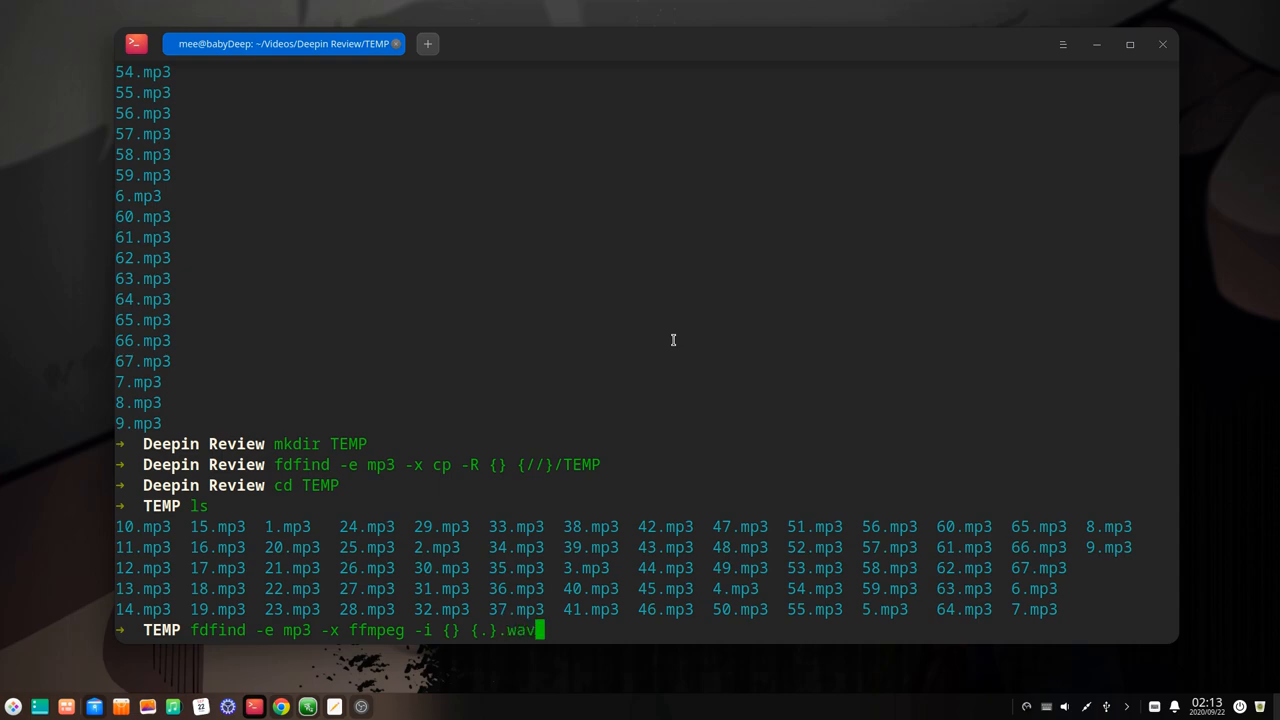
key("Return")
type("ls")
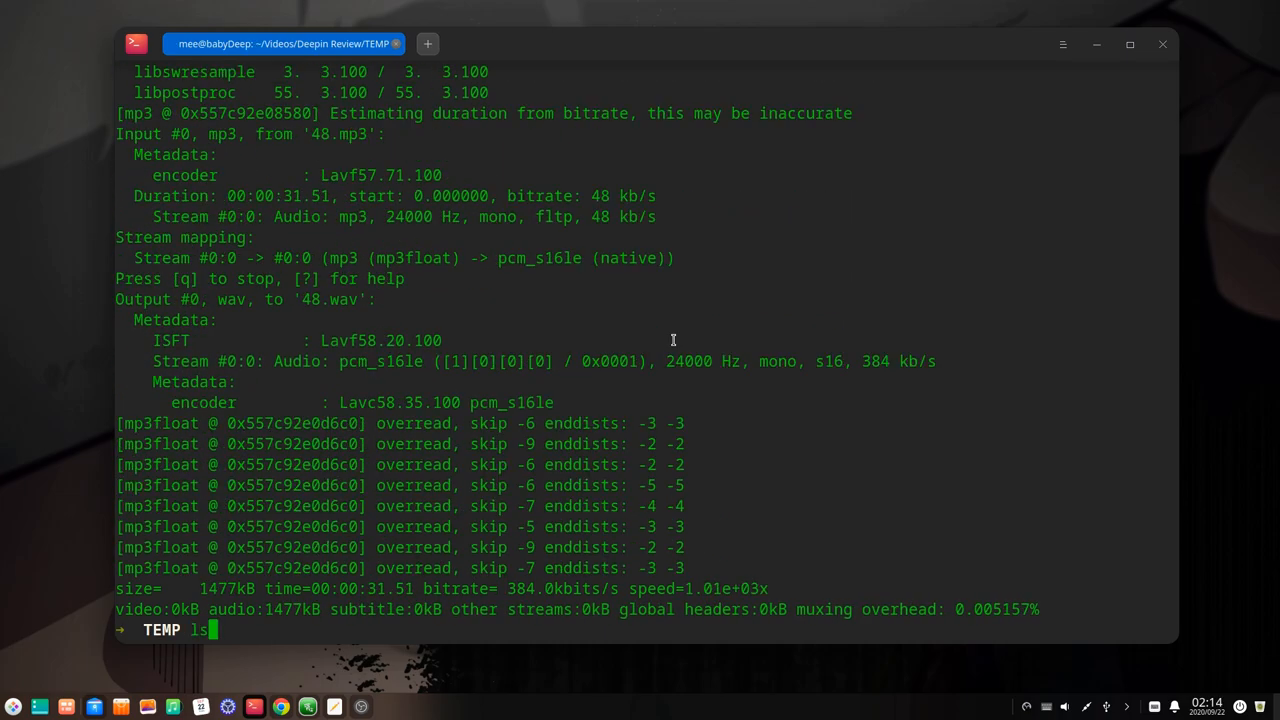
key("Return")
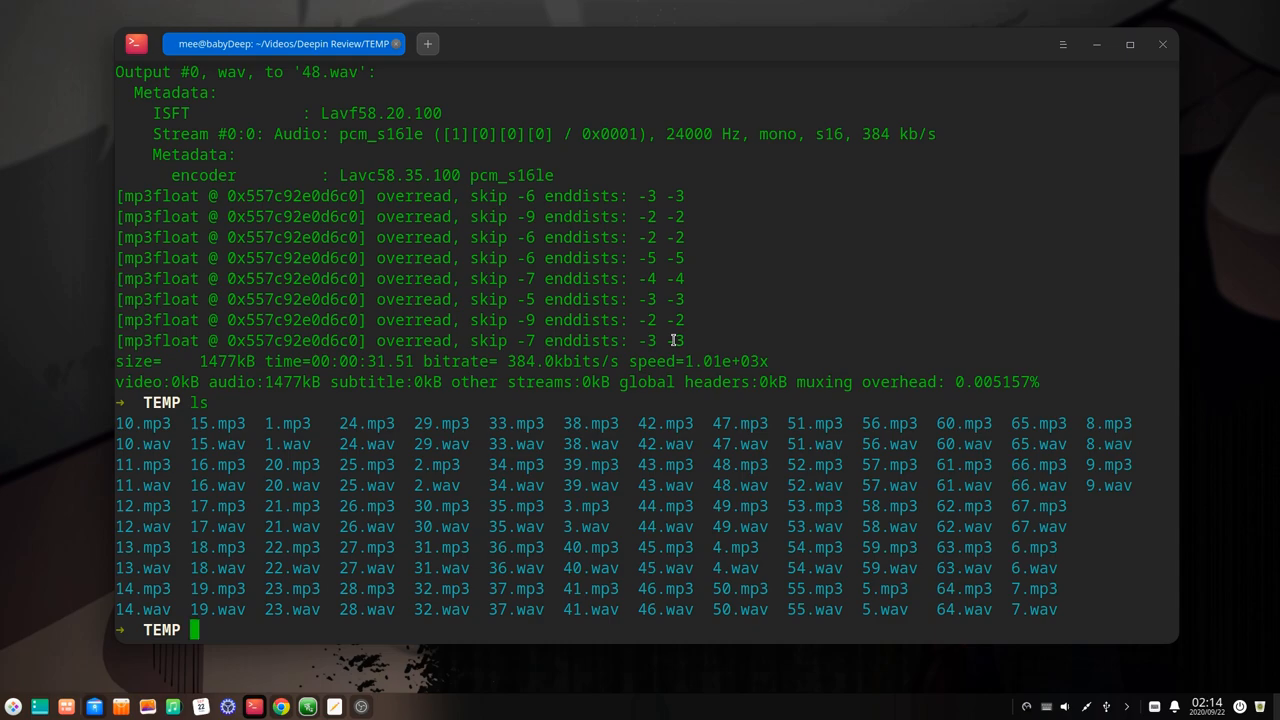